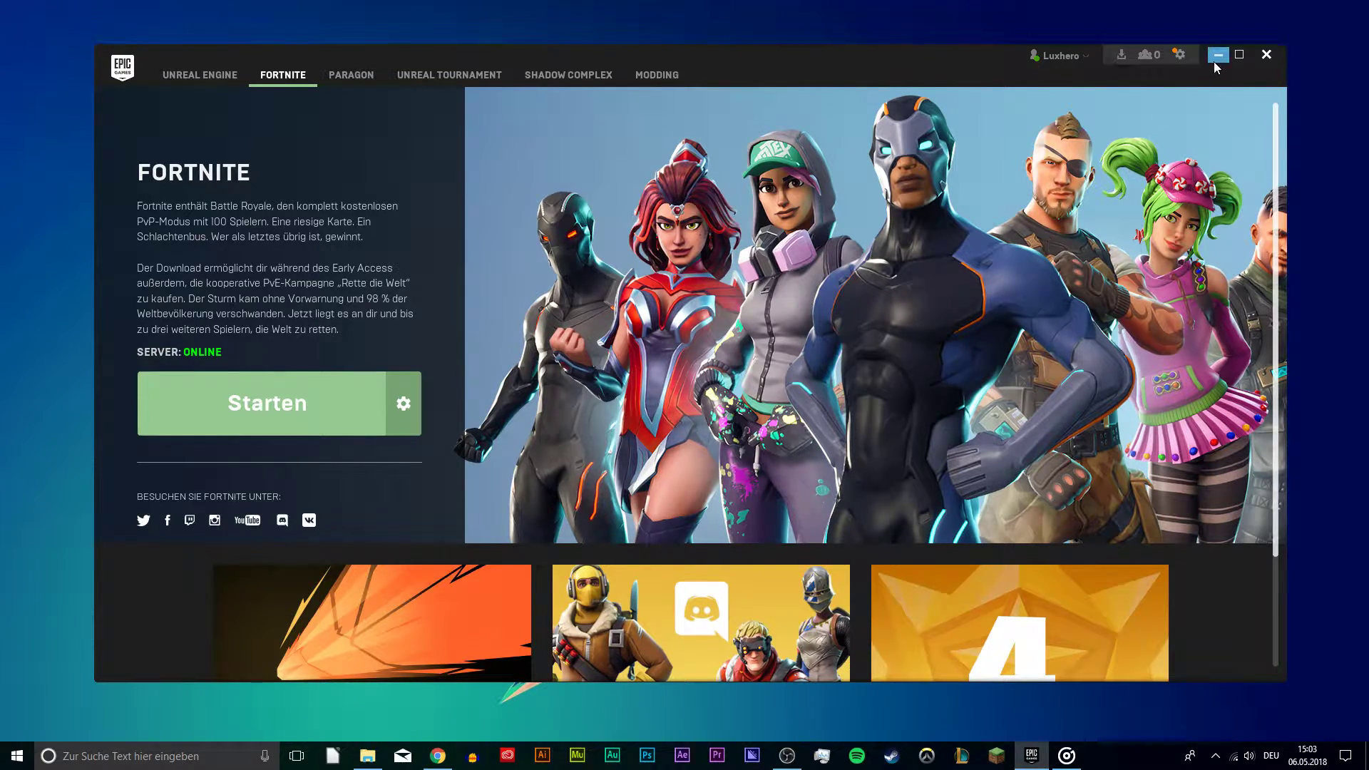
- Minimize the Epic Games Launcher window showing the Fortnite page
{"action": "left_click", "coordinate": [1218, 55]}
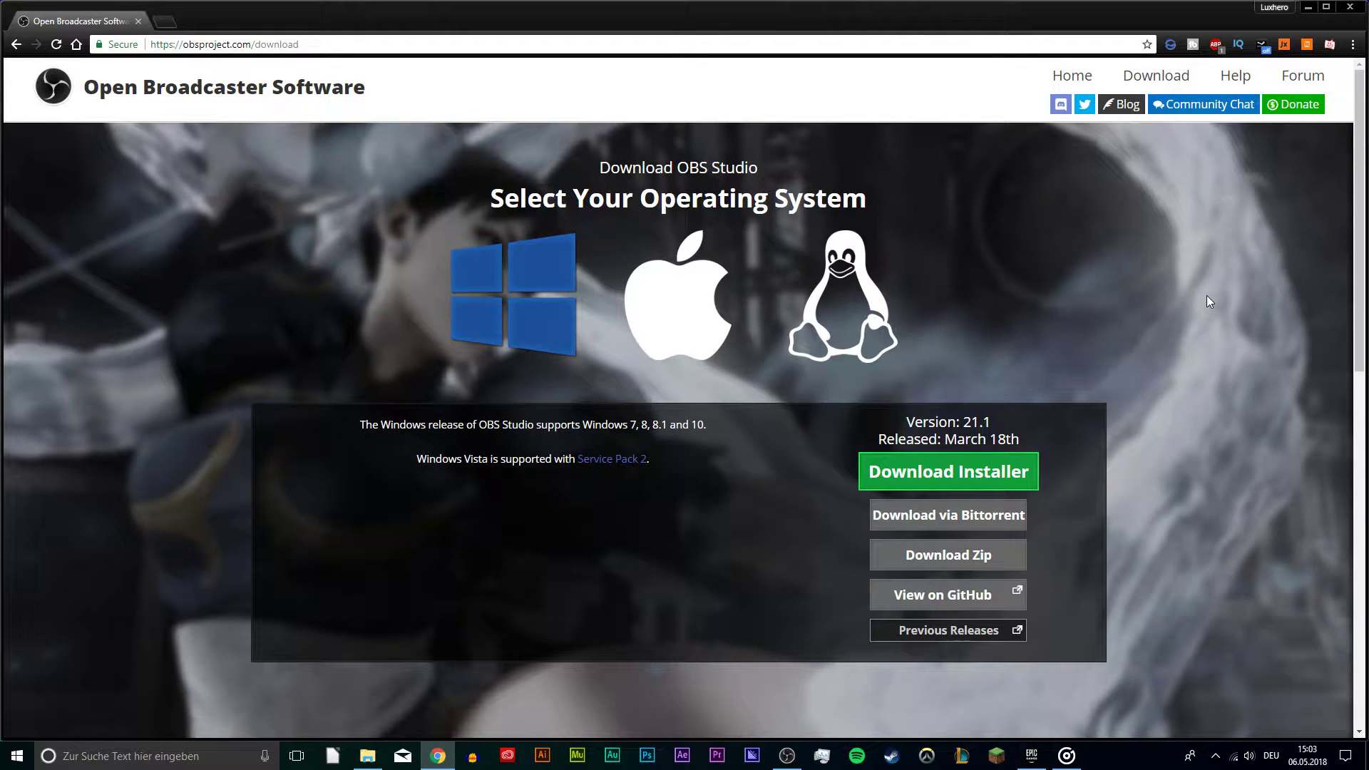
{"action": "mouse_move", "coordinate": [1233, 331]}
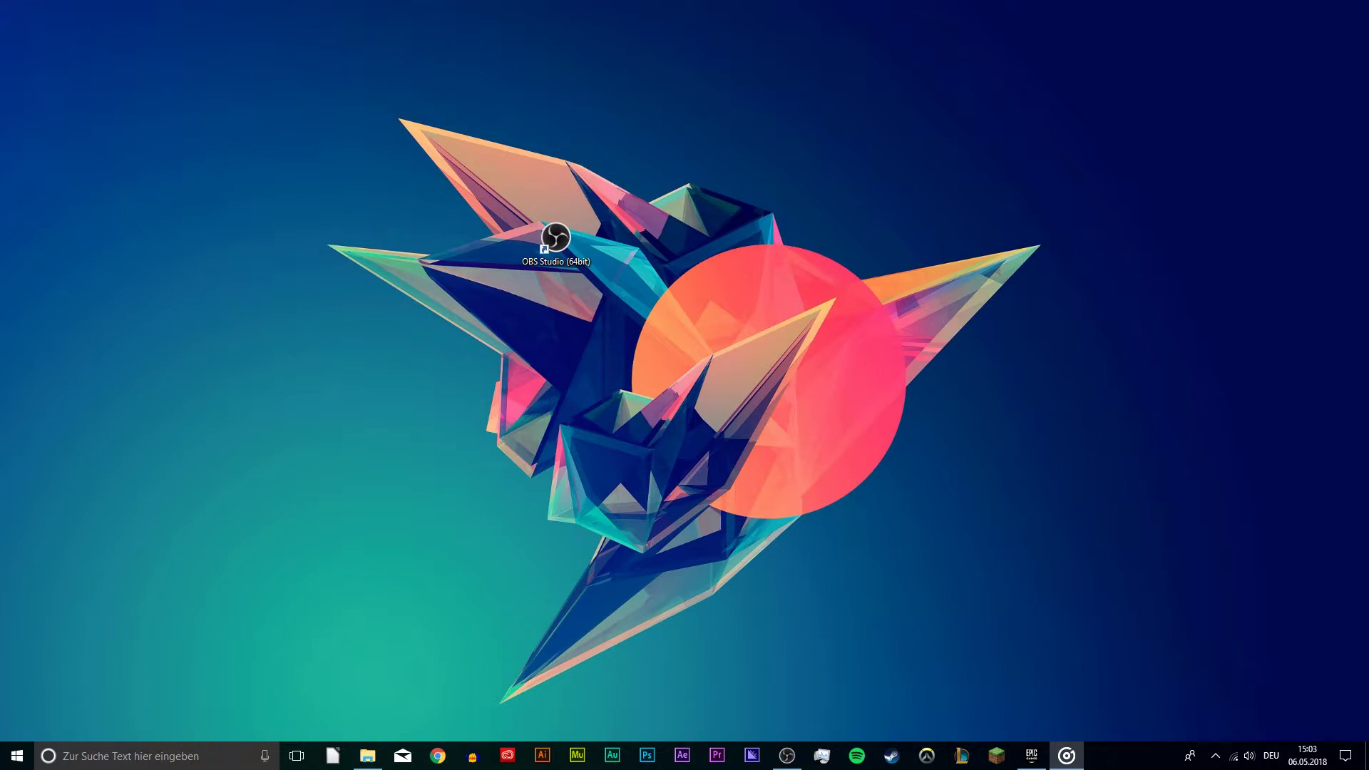
- Launch OBS Studio from the desktop and dismiss the Add Scene prompt
{"action": "double_click", "coordinate": [557, 235]}
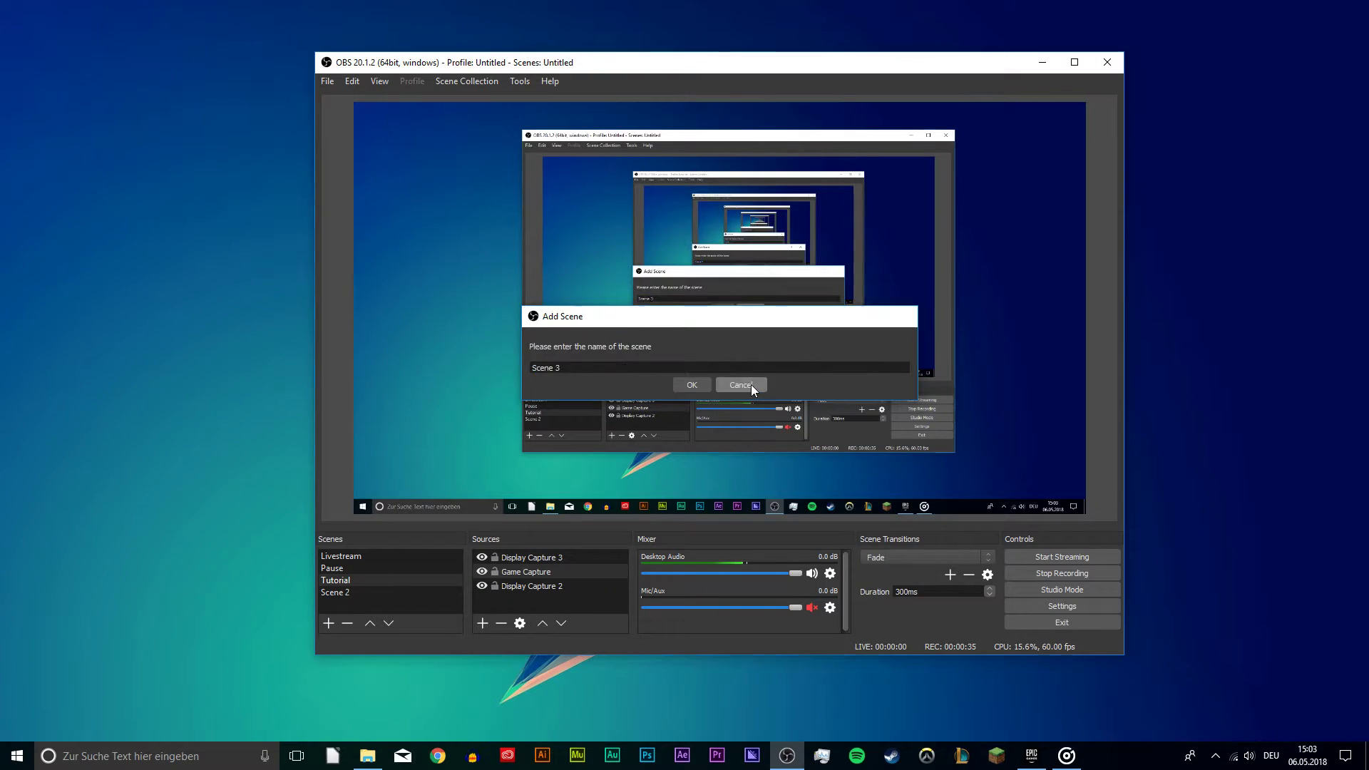
{"action": "left_click", "coordinate": [740, 385]}
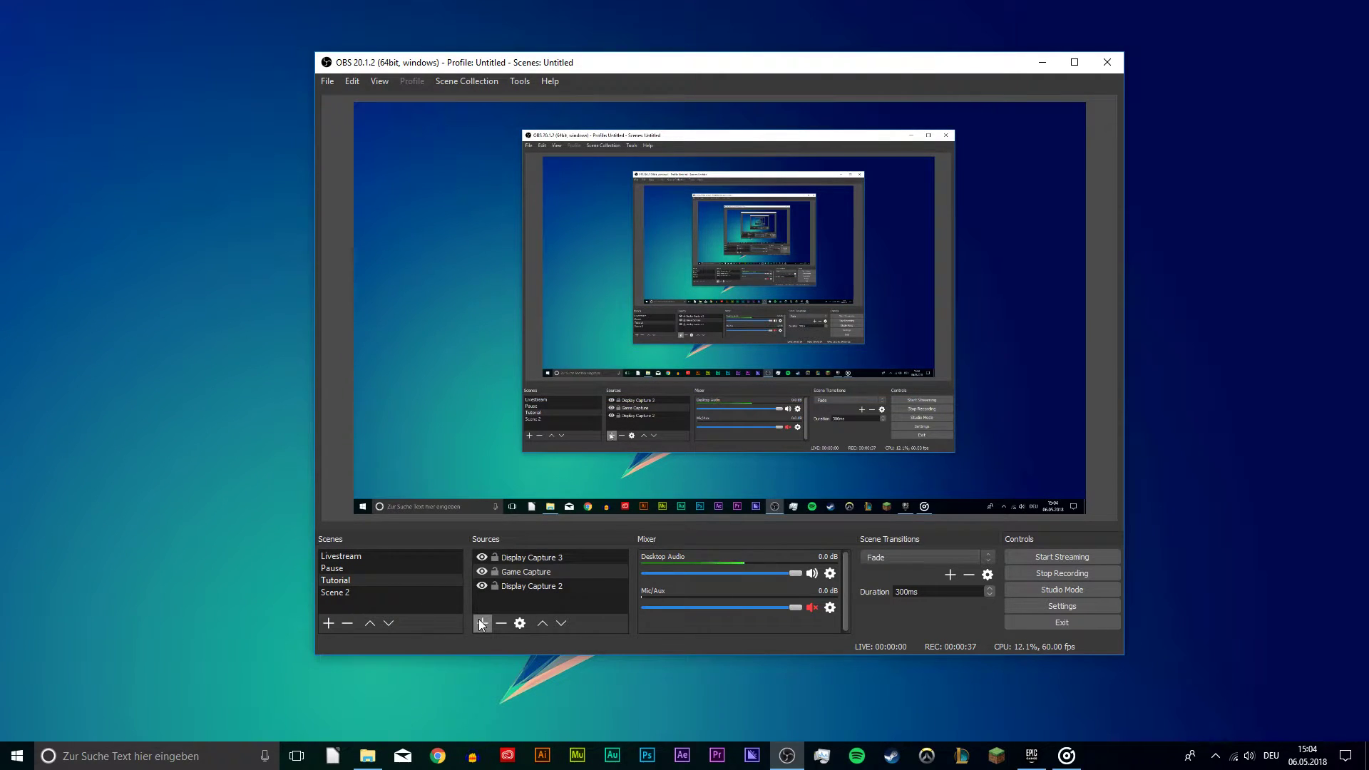
- Add a Display Capture source (Display Capture 4) to the Tutorial scene
{"action": "left_click", "coordinate": [482, 624]}
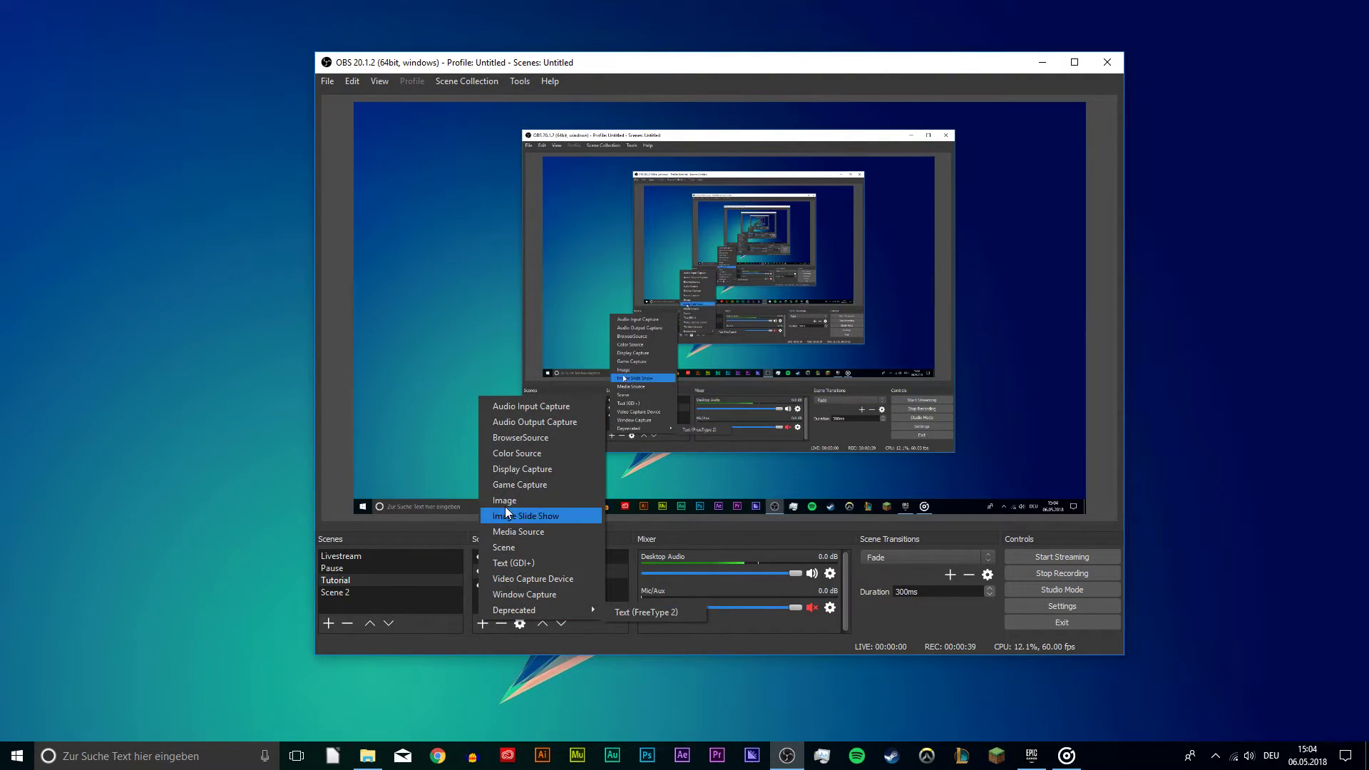
{"action": "left_click", "coordinate": [522, 469]}
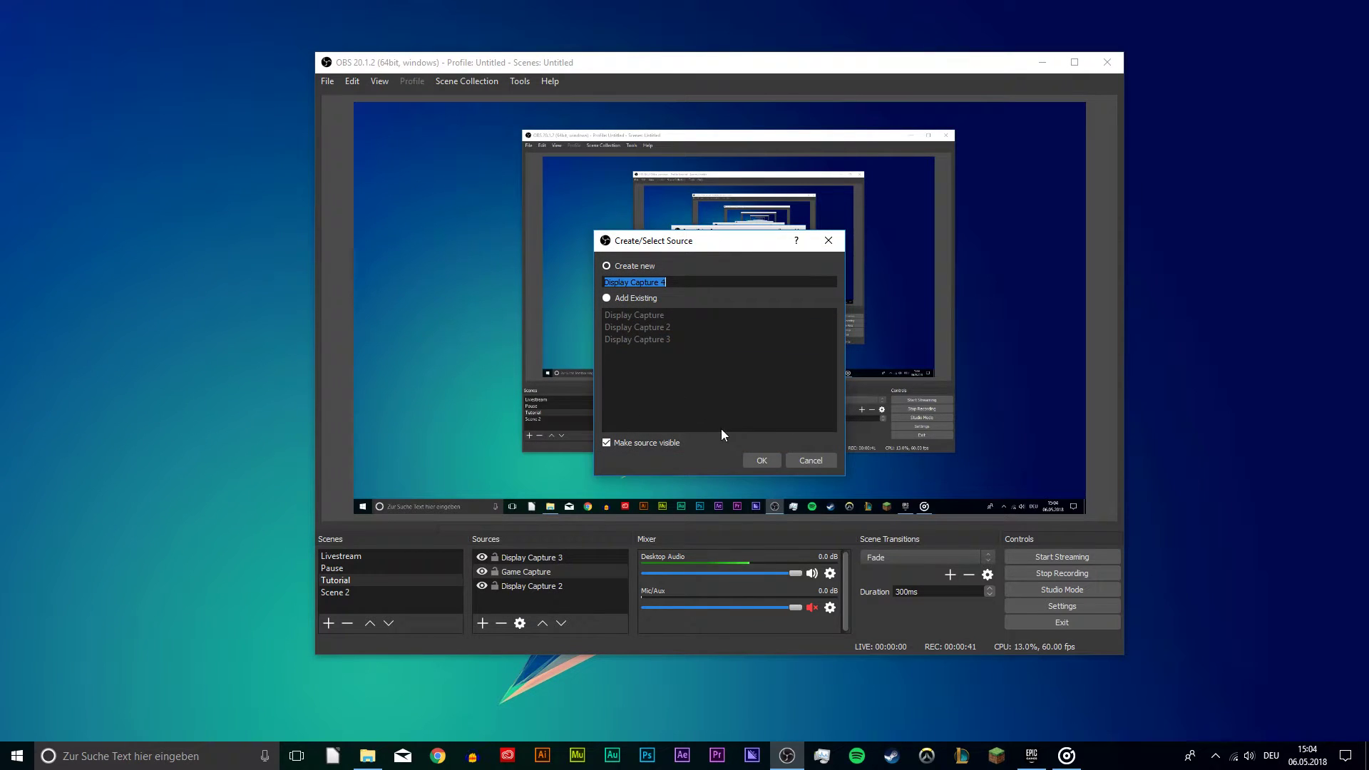
{"action": "left_click", "coordinate": [760, 461]}
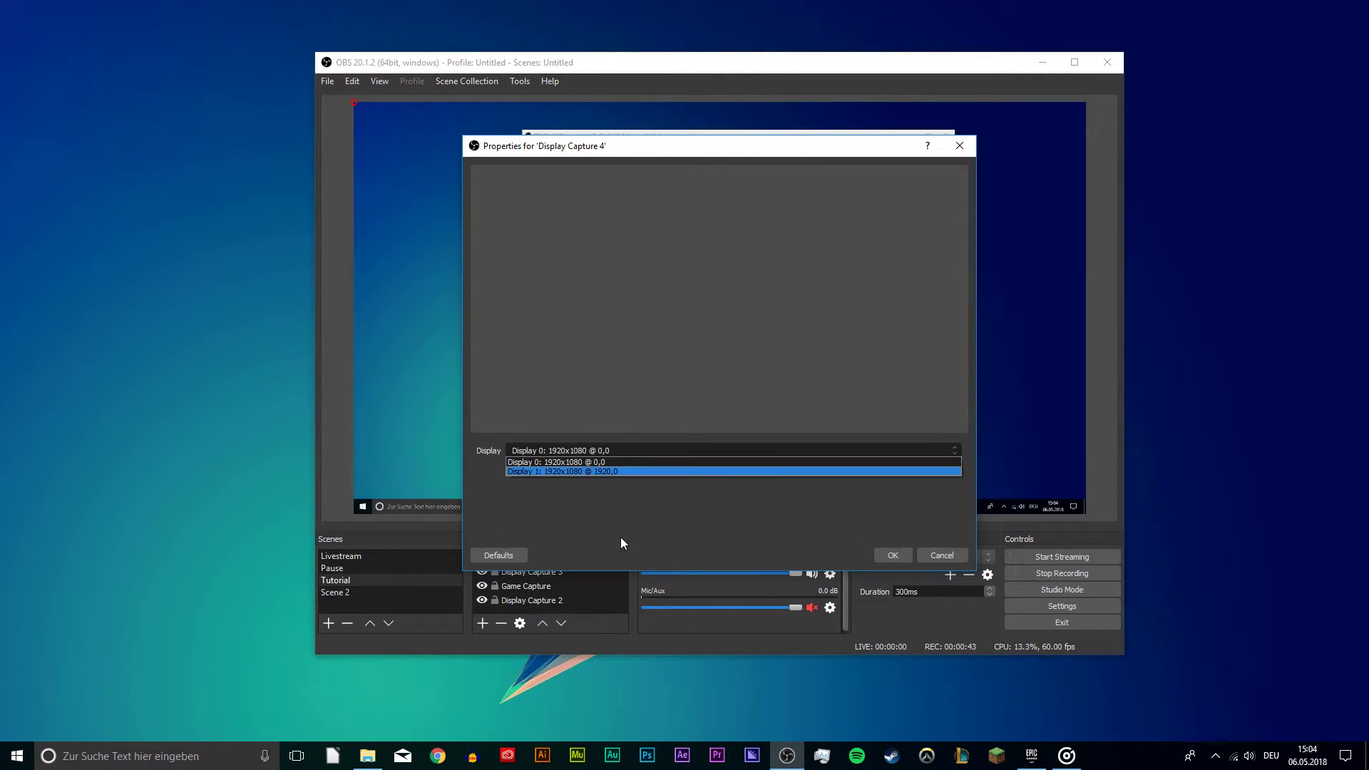
{"action": "left_click", "coordinate": [893, 555]}
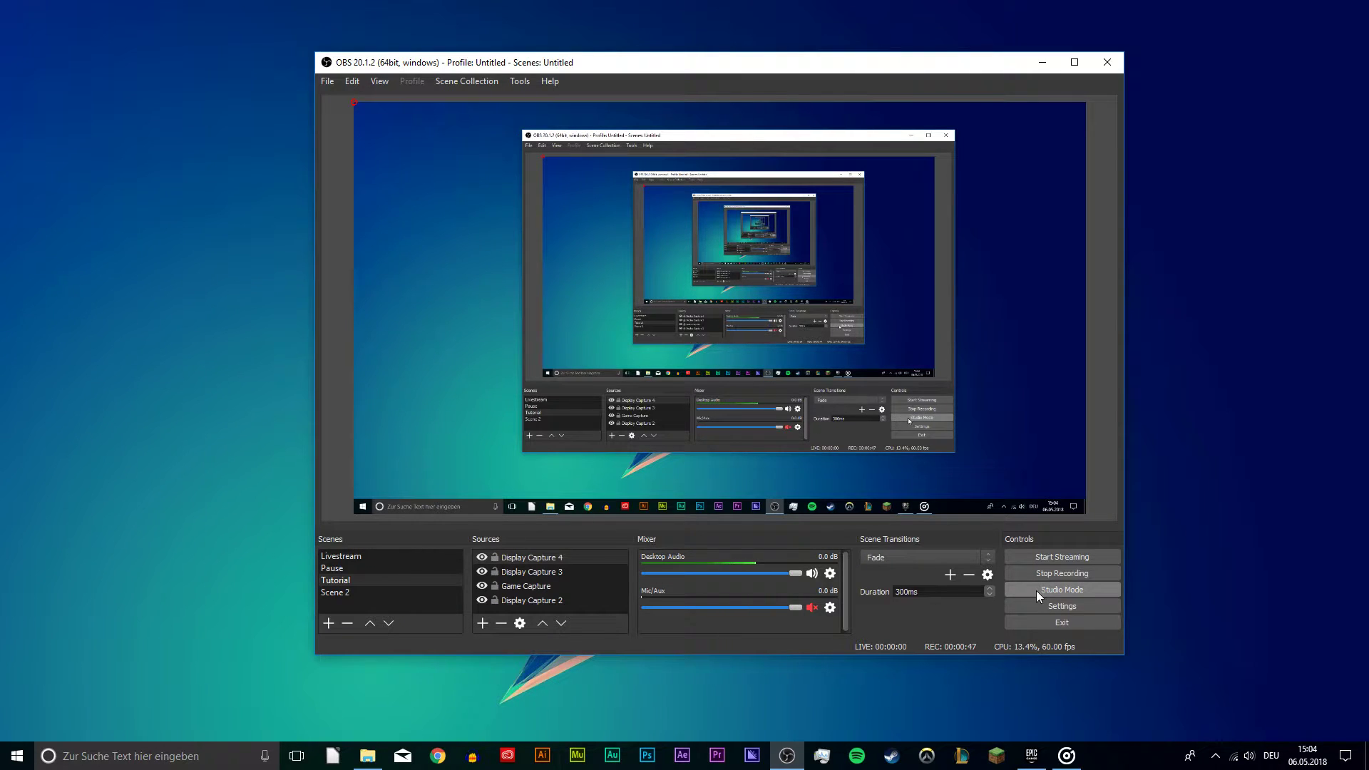
- Bring up the Output section of the OBS Settings window
{"action": "left_click", "coordinate": [1061, 605]}
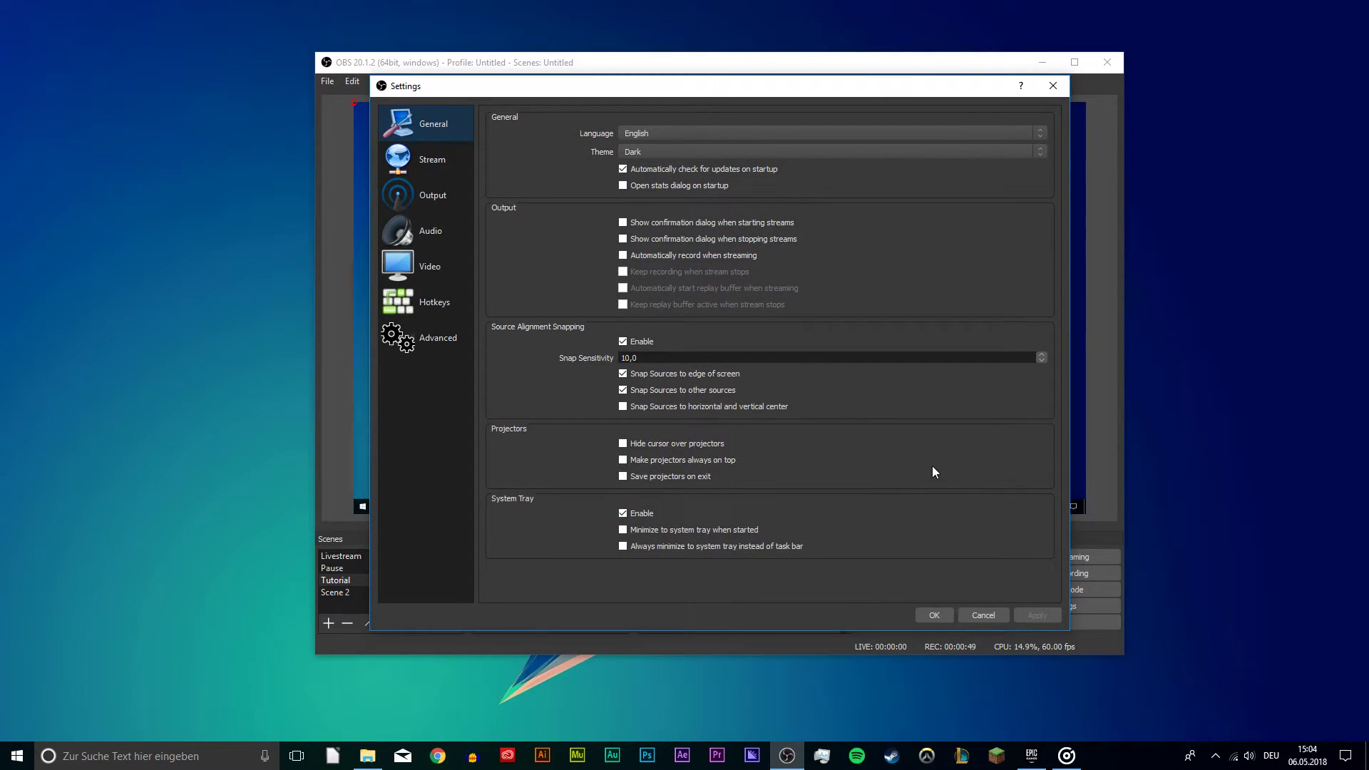
{"action": "left_click", "coordinate": [433, 196]}
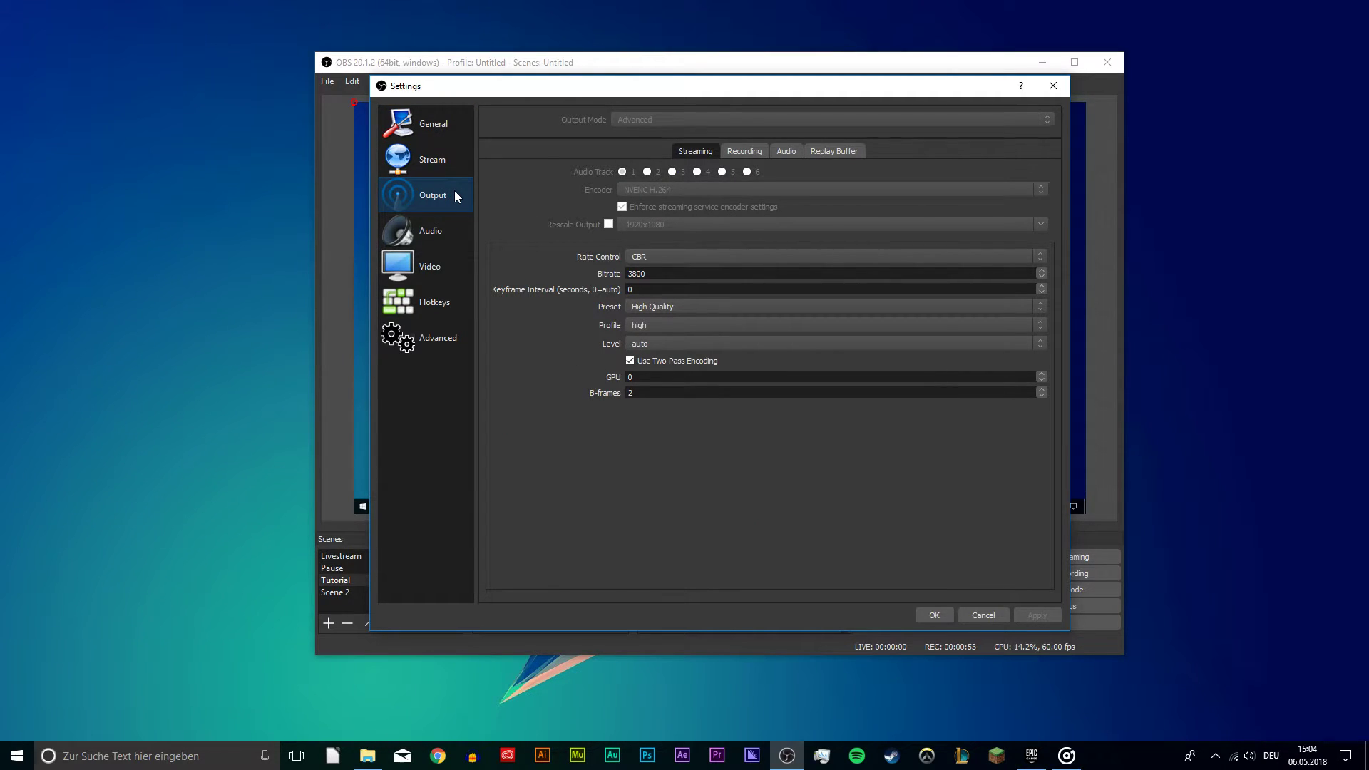
{"action": "mouse_move", "coordinate": [568, 124]}
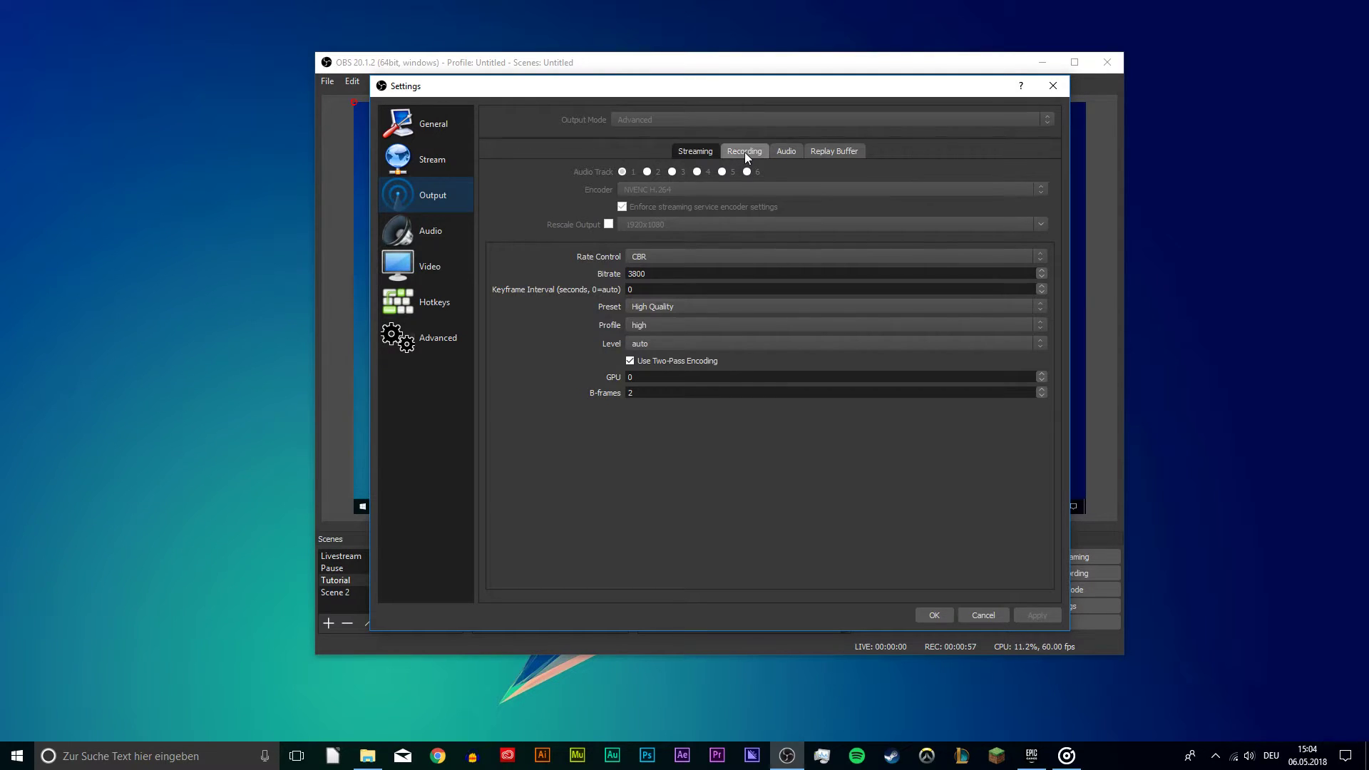
- Show the Recording output options, briefly glancing at the Video section
{"action": "left_click", "coordinate": [743, 151]}
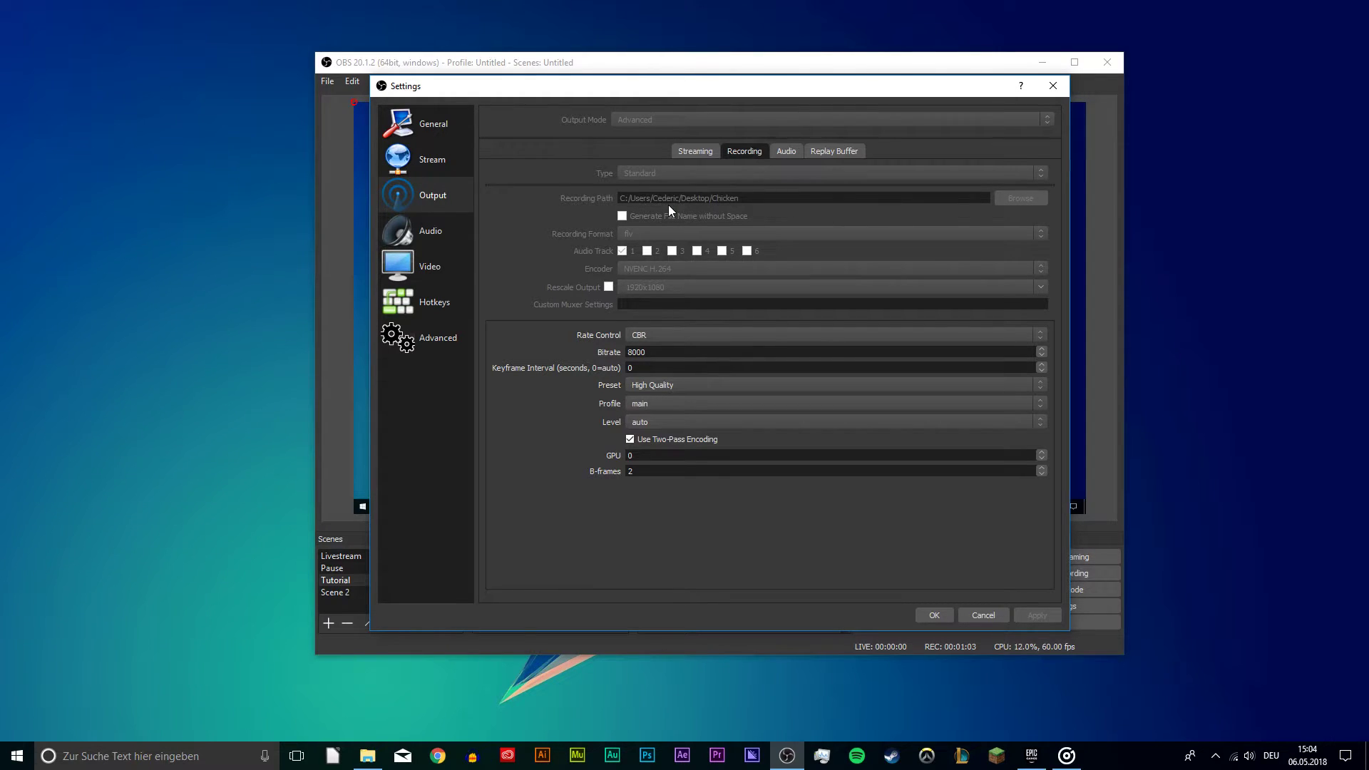
{"action": "mouse_move", "coordinate": [620, 238]}
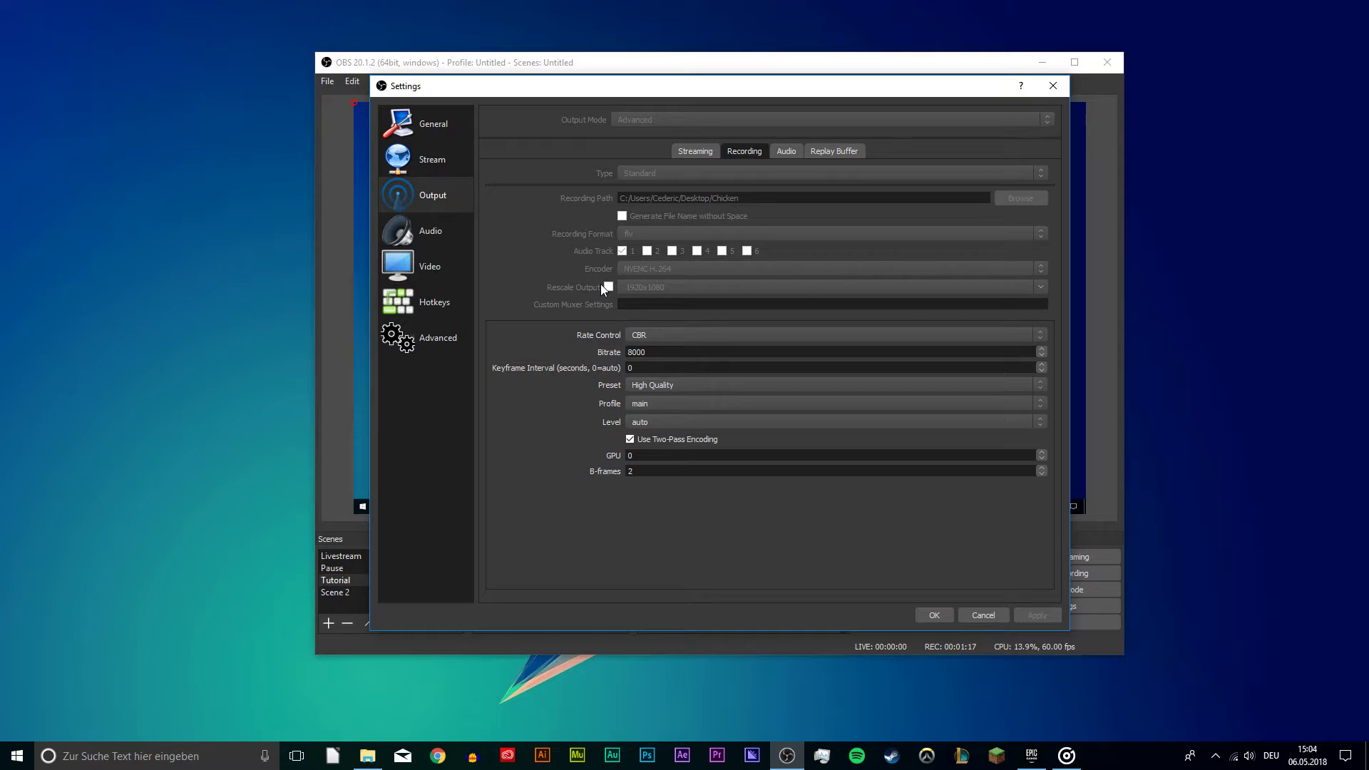
{"action": "left_click", "coordinate": [429, 265]}
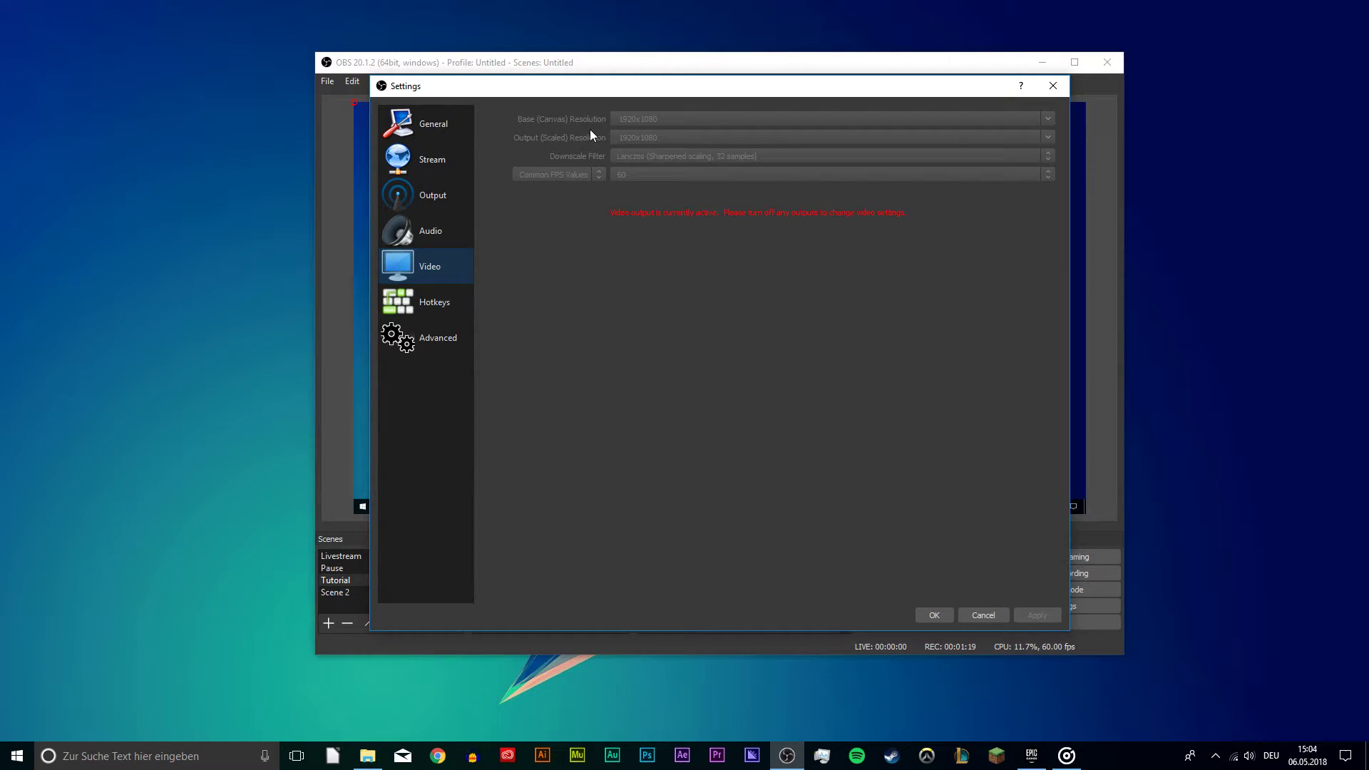
{"action": "left_click", "coordinate": [432, 196]}
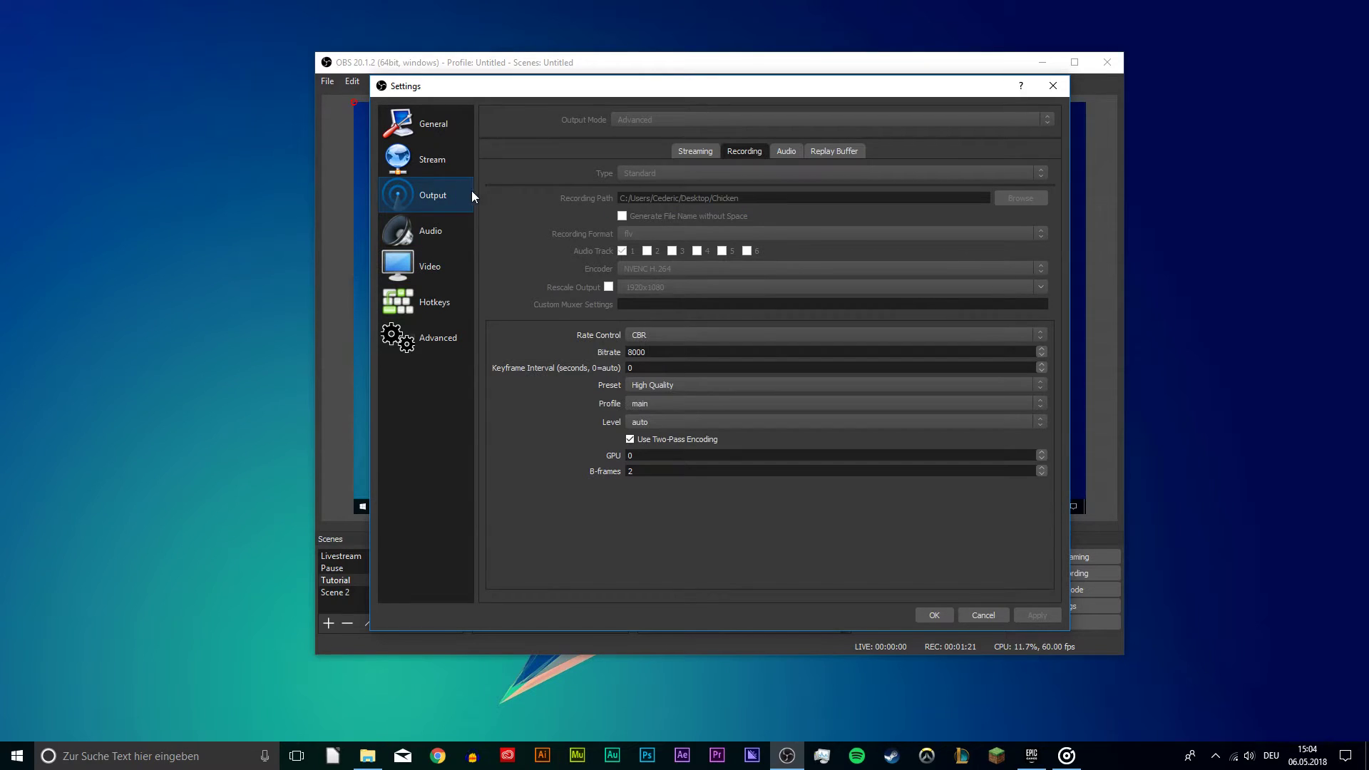
- Set recording rate control to CBR at 8000 bitrate with the High Quality preset
{"action": "left_click", "coordinate": [830, 334]}
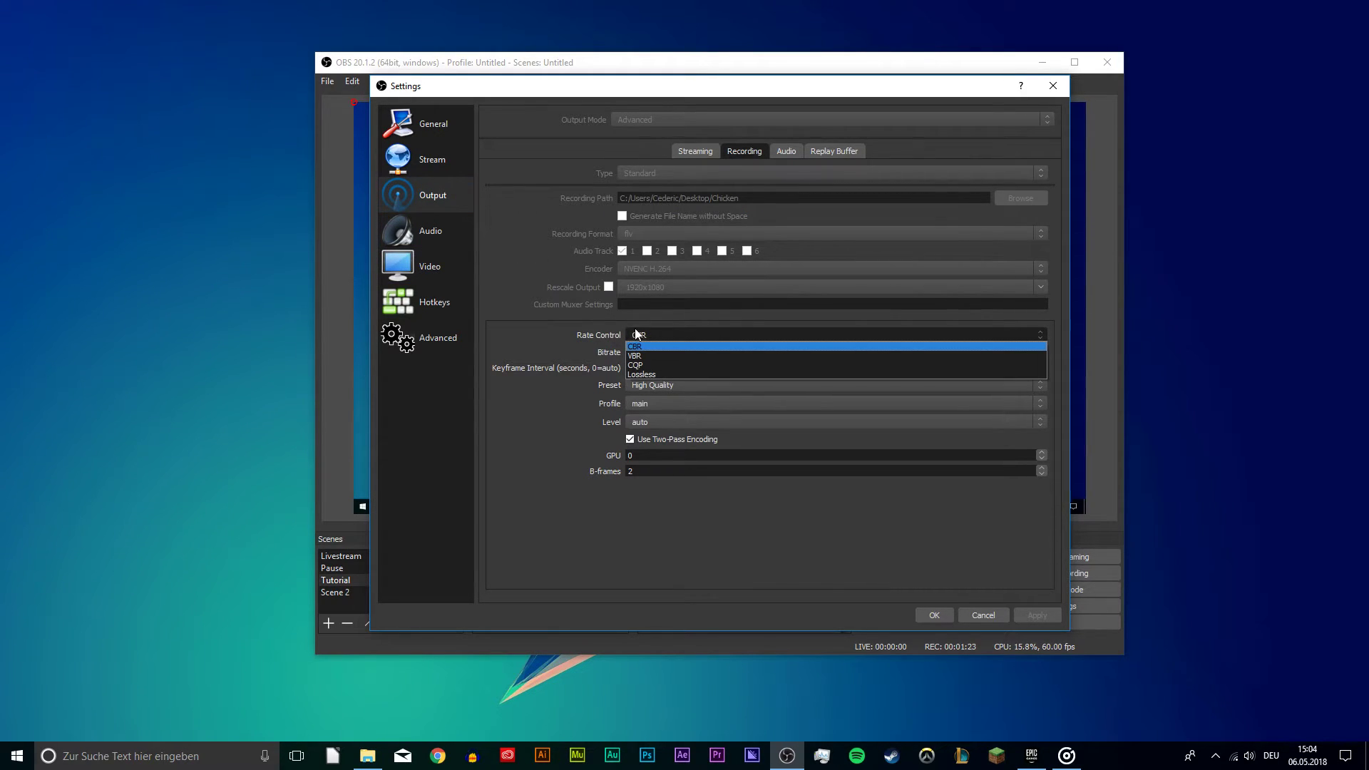
{"action": "left_click", "coordinate": [634, 346]}
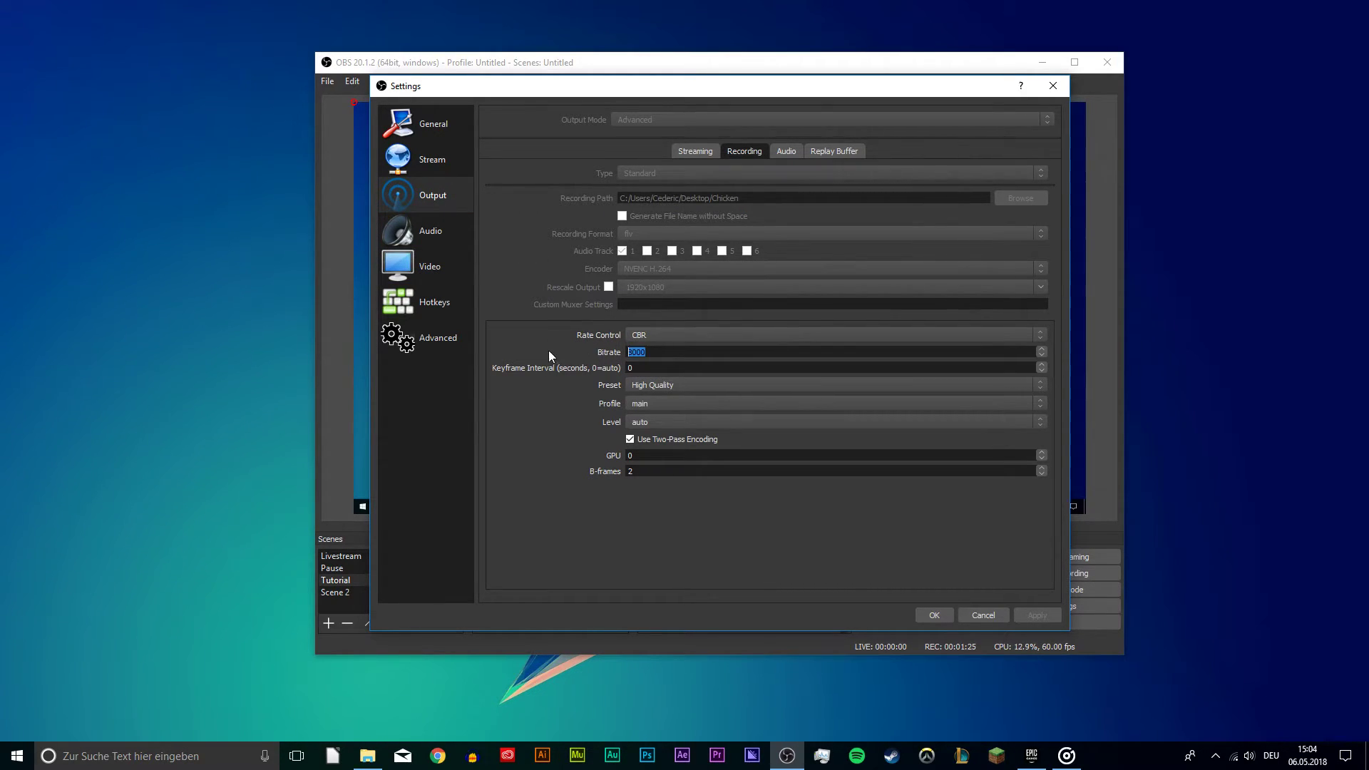
{"action": "type", "text": "8000"}
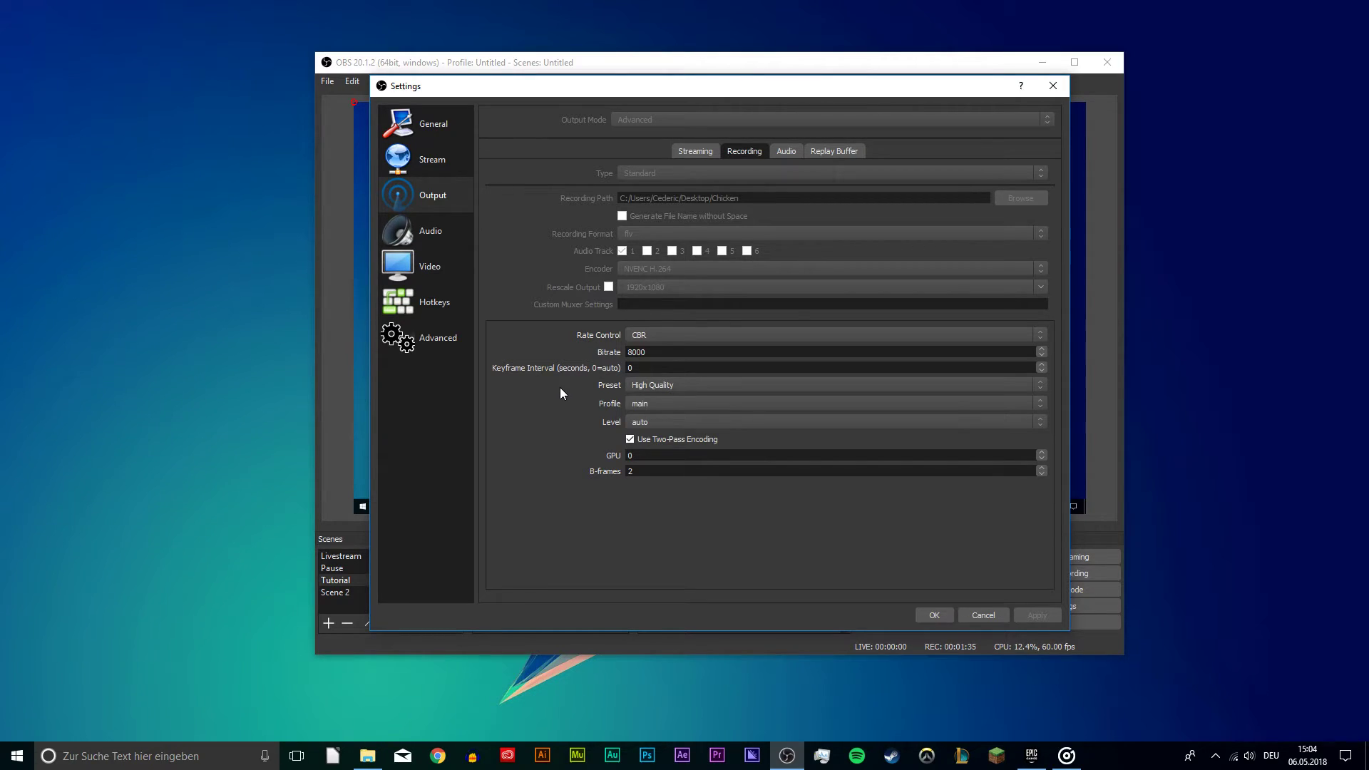
{"action": "left_click", "coordinate": [831, 385]}
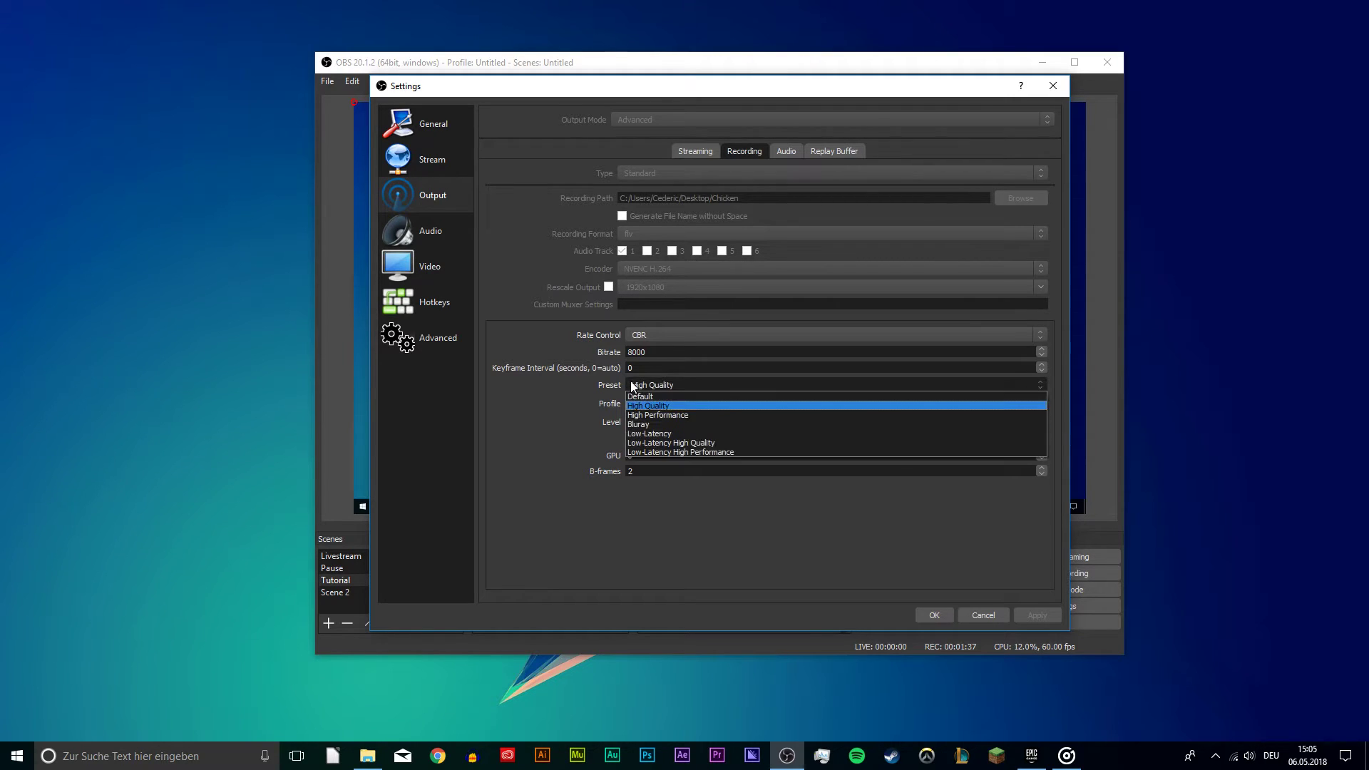
{"action": "left_click", "coordinate": [652, 405]}
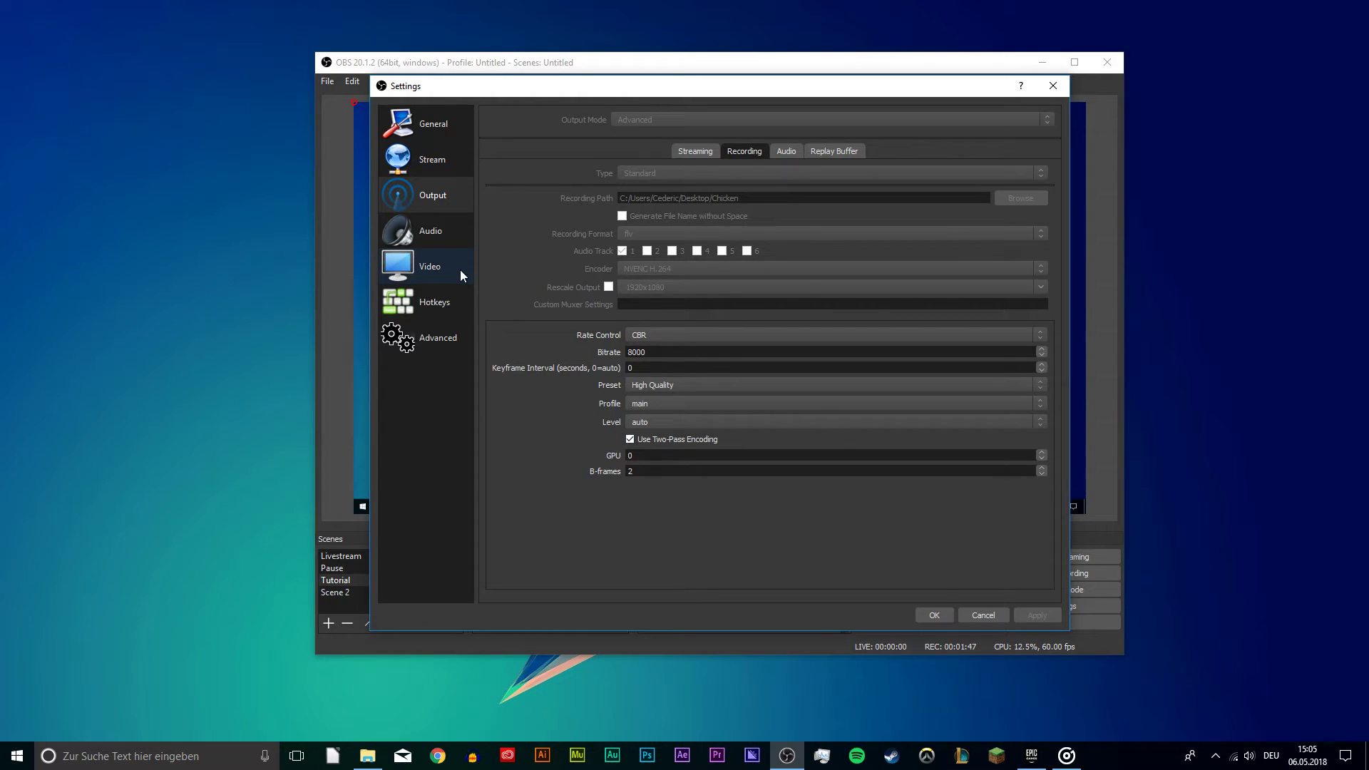
- Review the Video settings (1920x1080, 60 FPS), then move to the Advanced section
{"action": "left_click", "coordinate": [430, 267]}
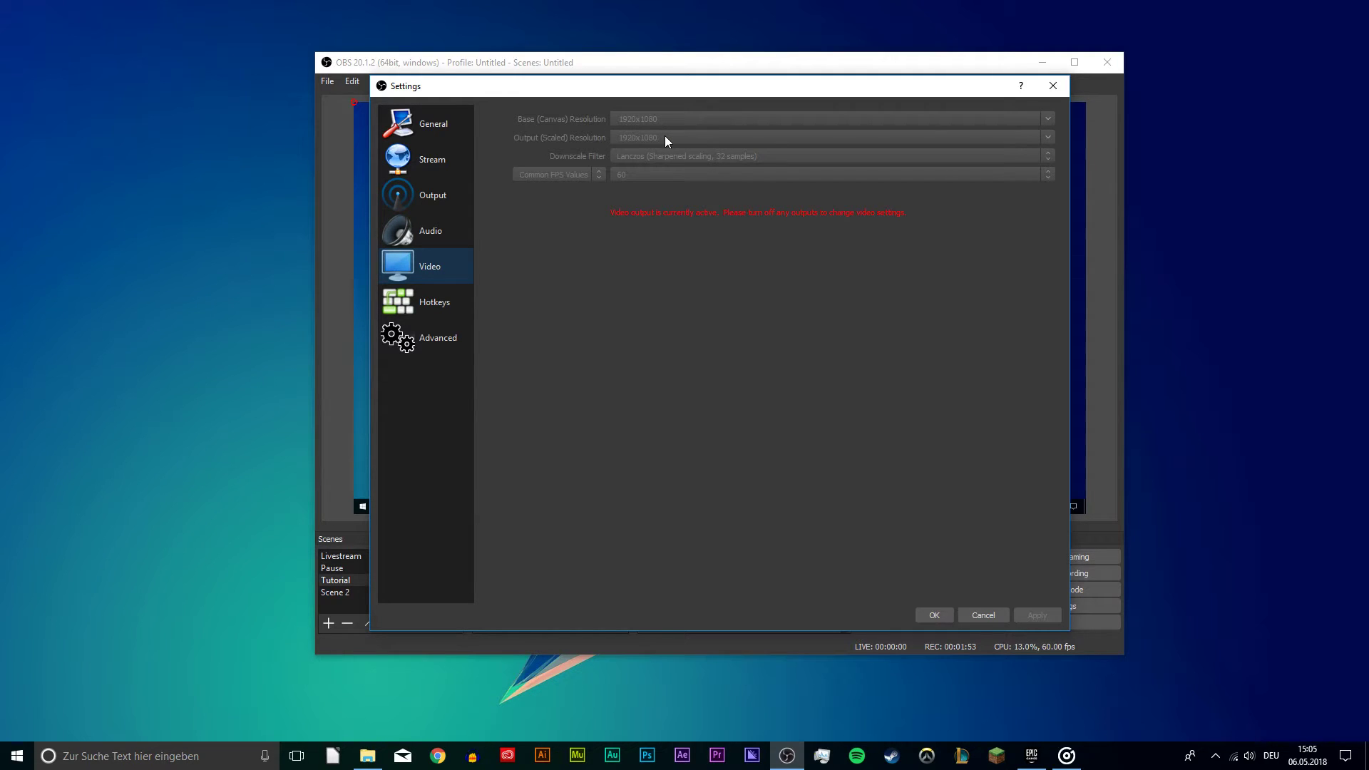
{"action": "mouse_move", "coordinate": [1034, 180]}
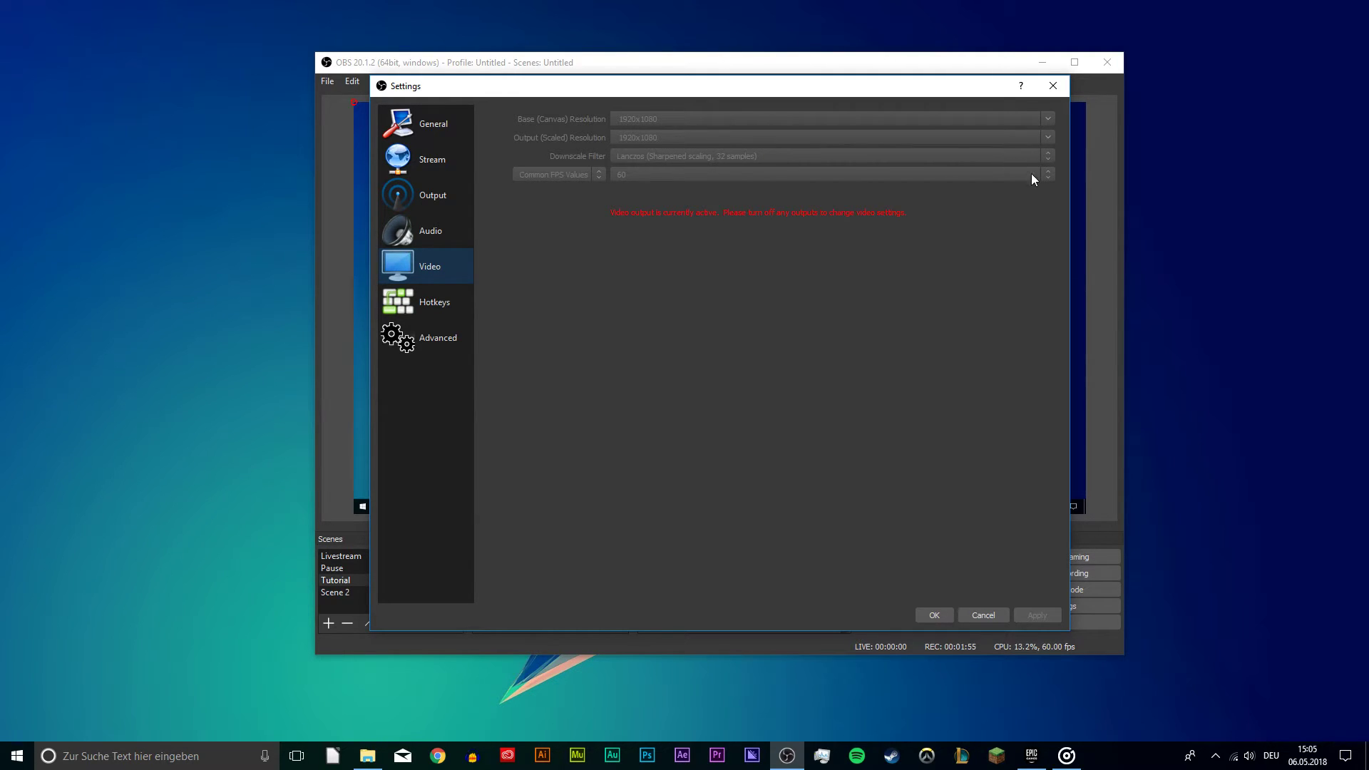
{"action": "mouse_move", "coordinate": [1037, 208]}
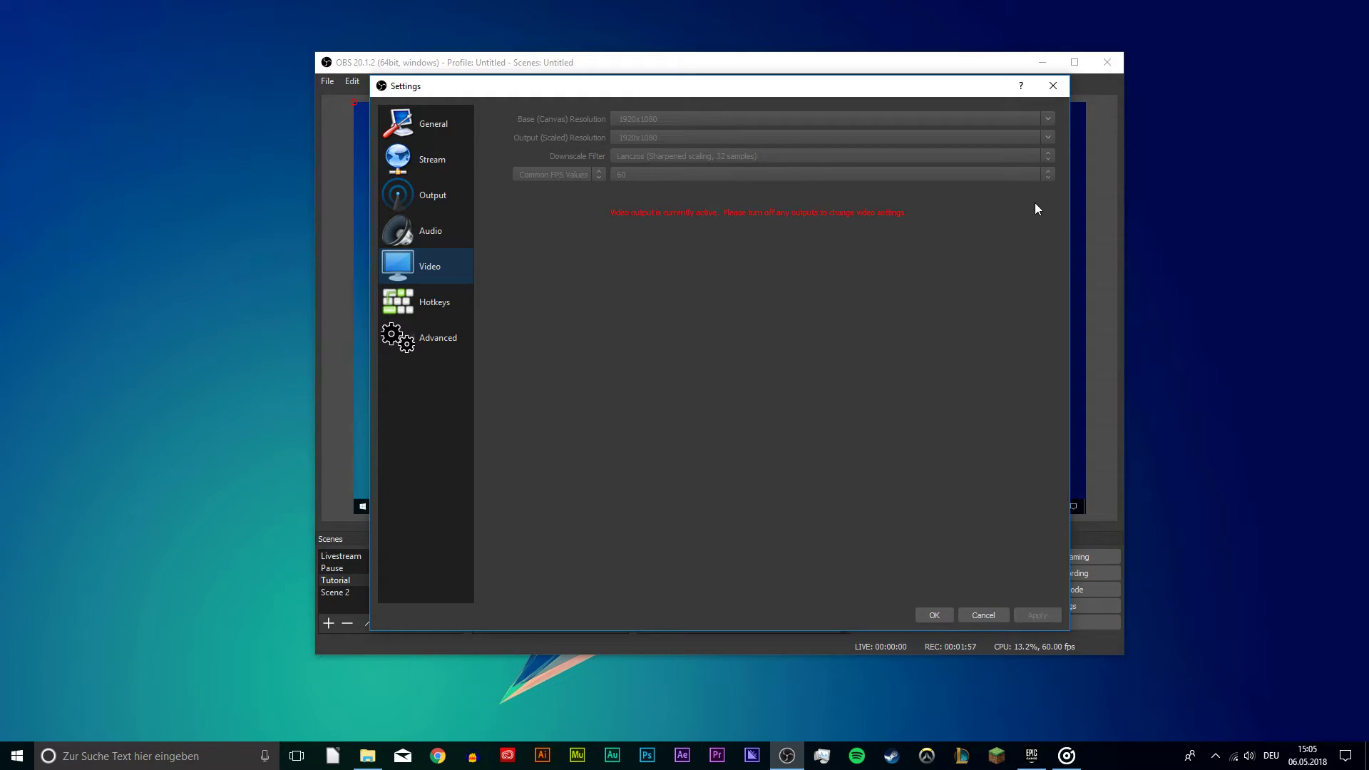
{"action": "mouse_move", "coordinate": [698, 180]}
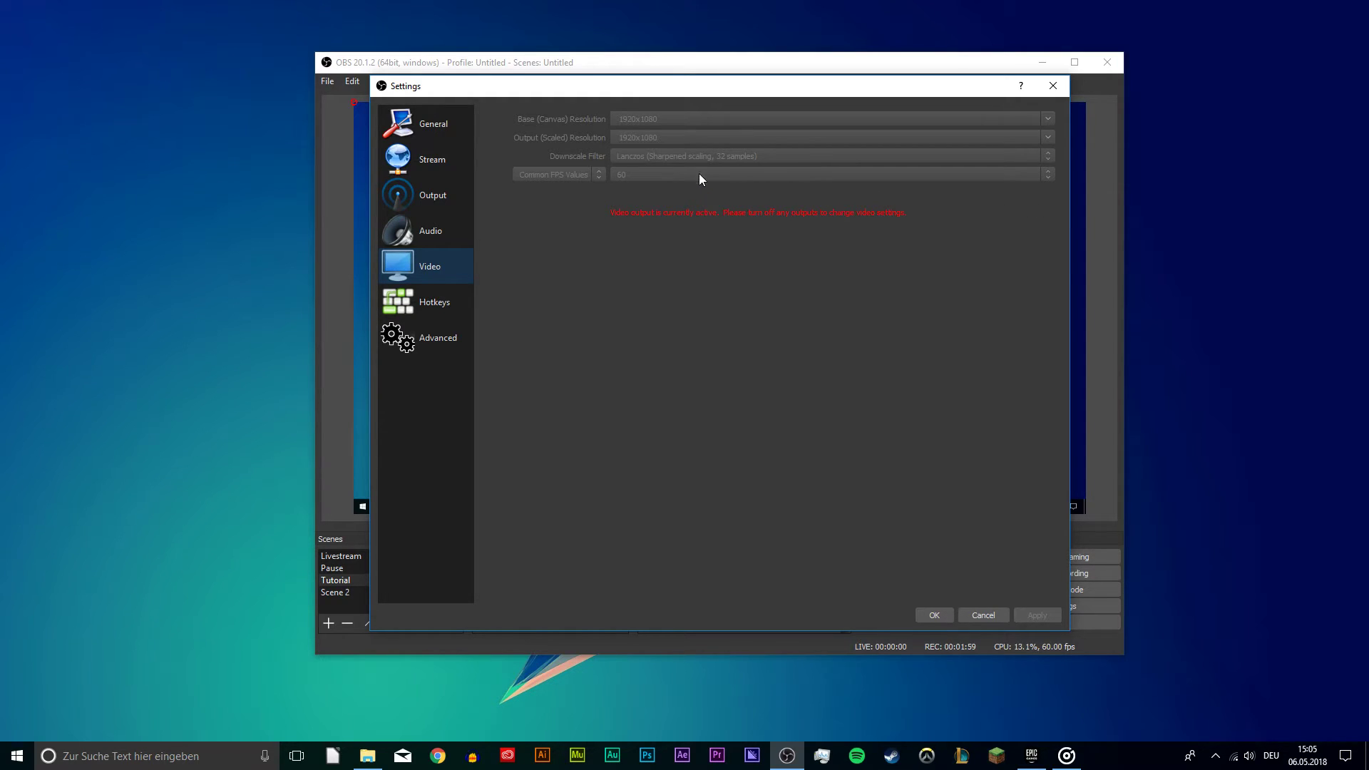
{"action": "mouse_move", "coordinate": [698, 173]}
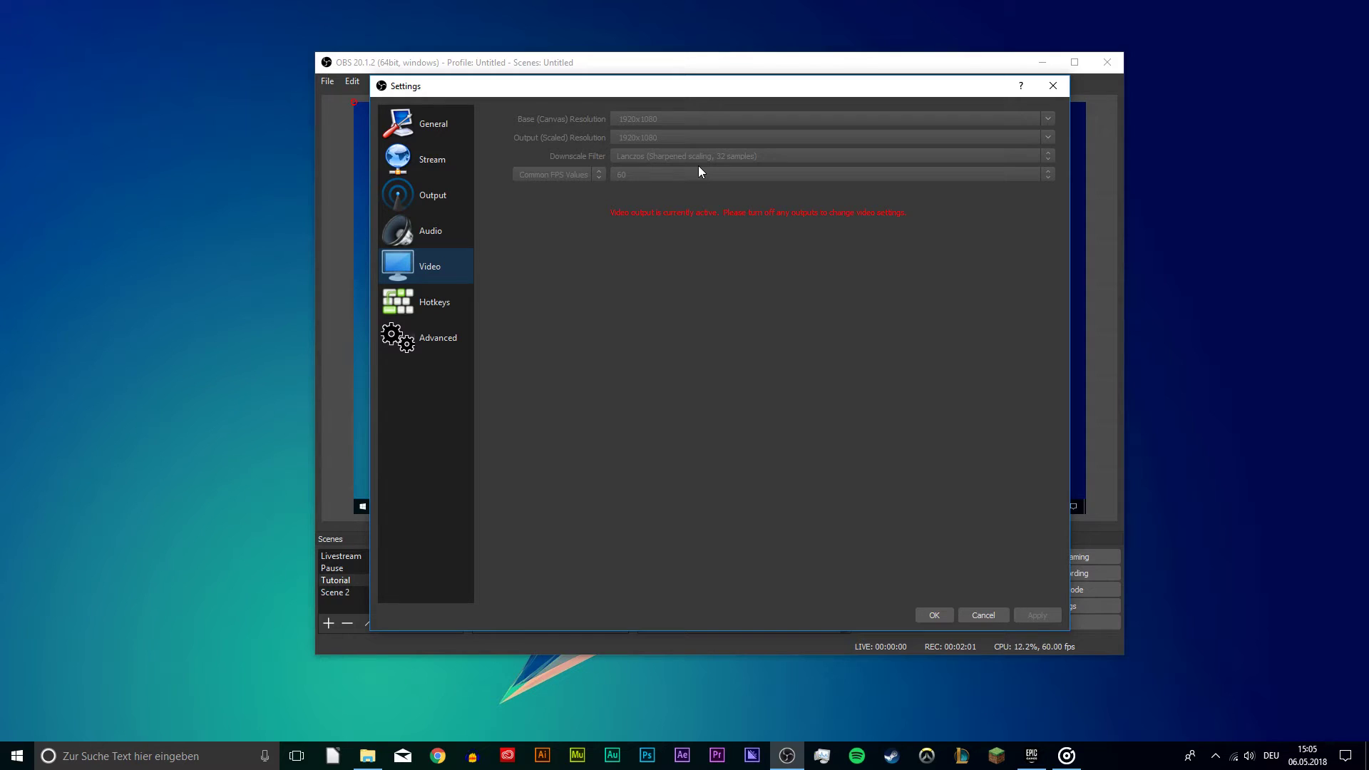
{"action": "mouse_move", "coordinate": [598, 173]}
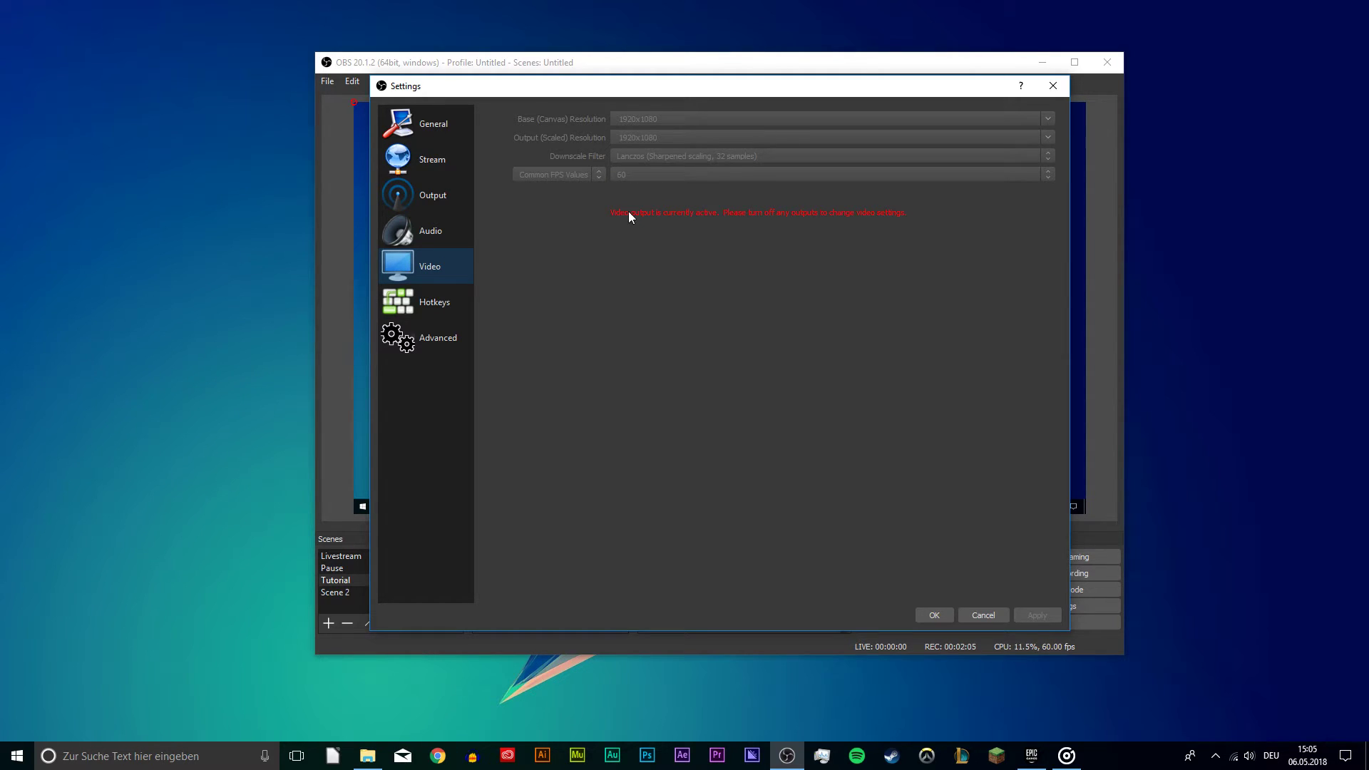
{"action": "mouse_move", "coordinate": [647, 254]}
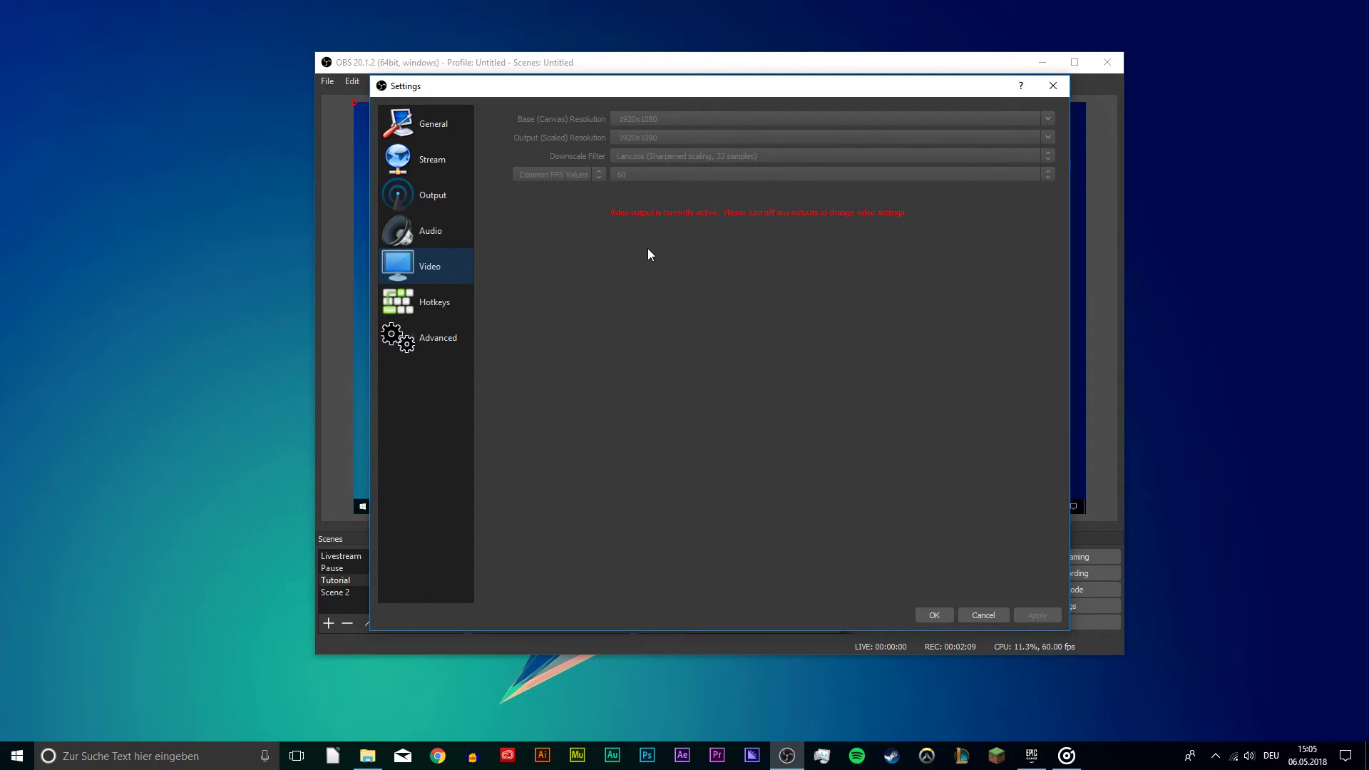
{"action": "left_click", "coordinate": [434, 301]}
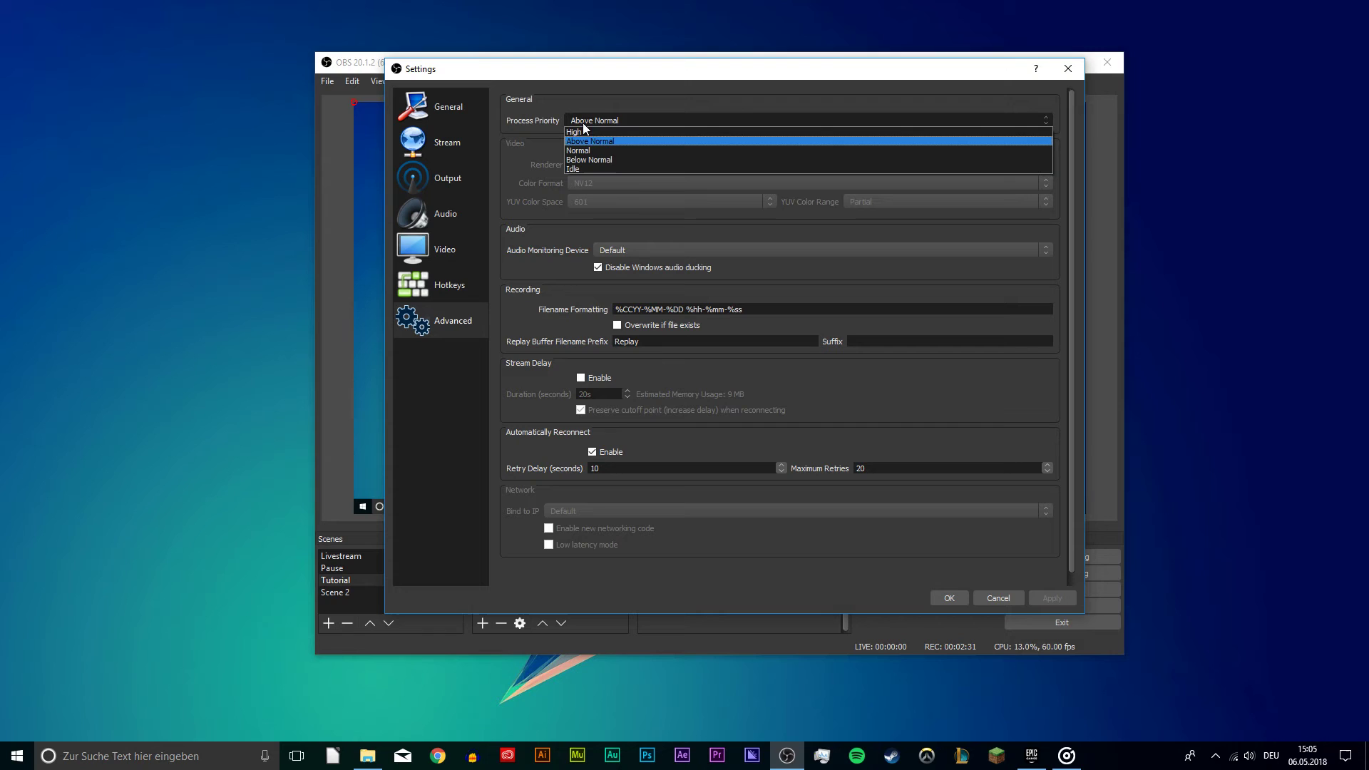
- Choose Above Normal as the process priority
{"action": "left_click", "coordinate": [589, 141]}
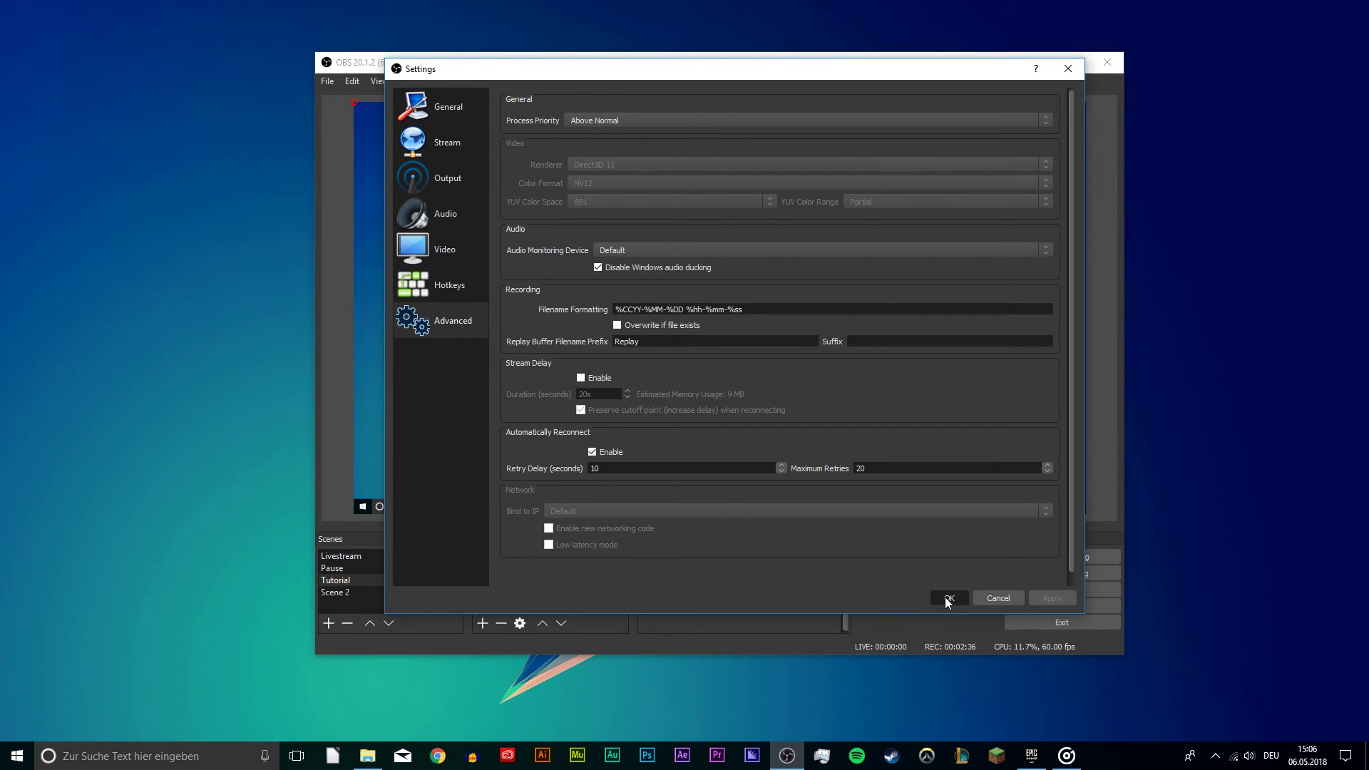
- Save and close Settings, then look over the Game Capture source properties
{"action": "left_click", "coordinate": [948, 597]}
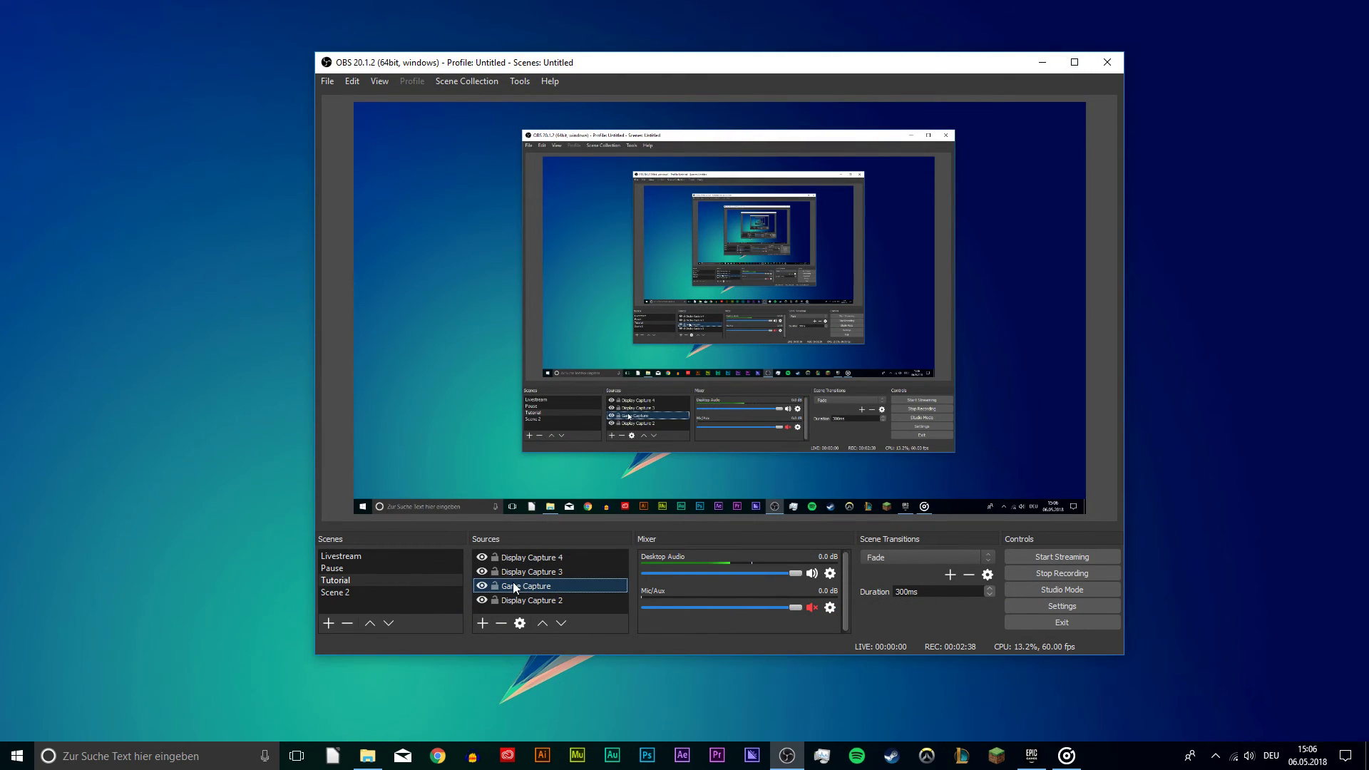
{"action": "double_click", "coordinate": [525, 587]}
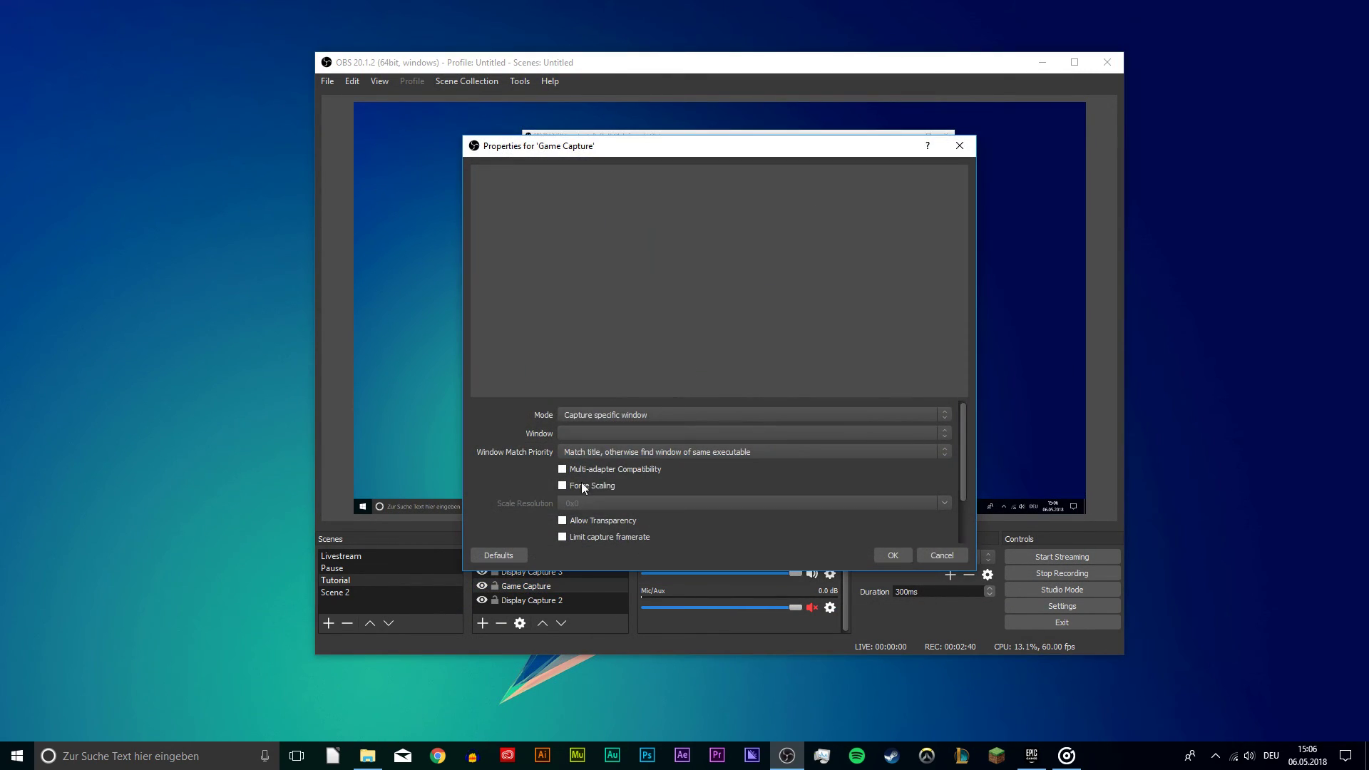
{"action": "left_click", "coordinate": [752, 414]}
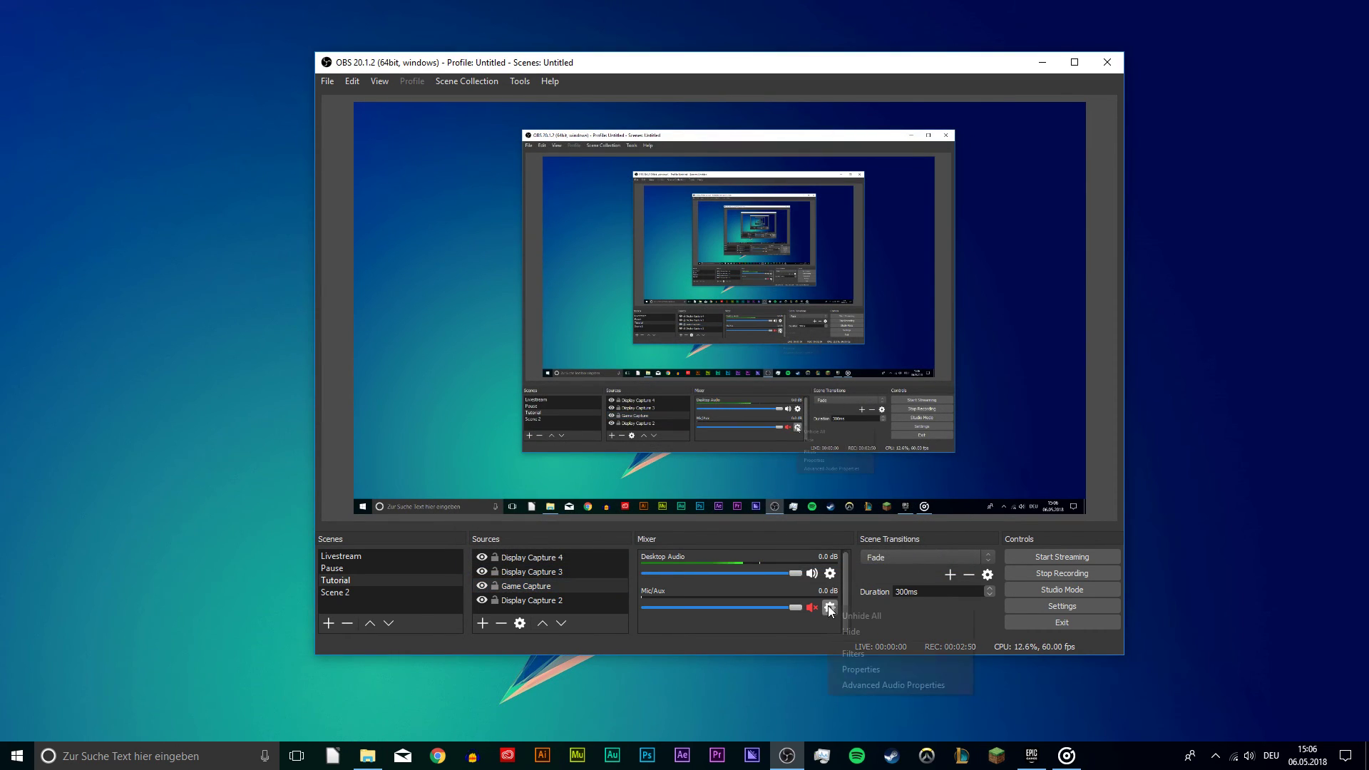
- Select Mikrofon (3- Anua Mic CM 900) as the Mic/Aux input device
{"action": "left_click", "coordinate": [858, 669]}
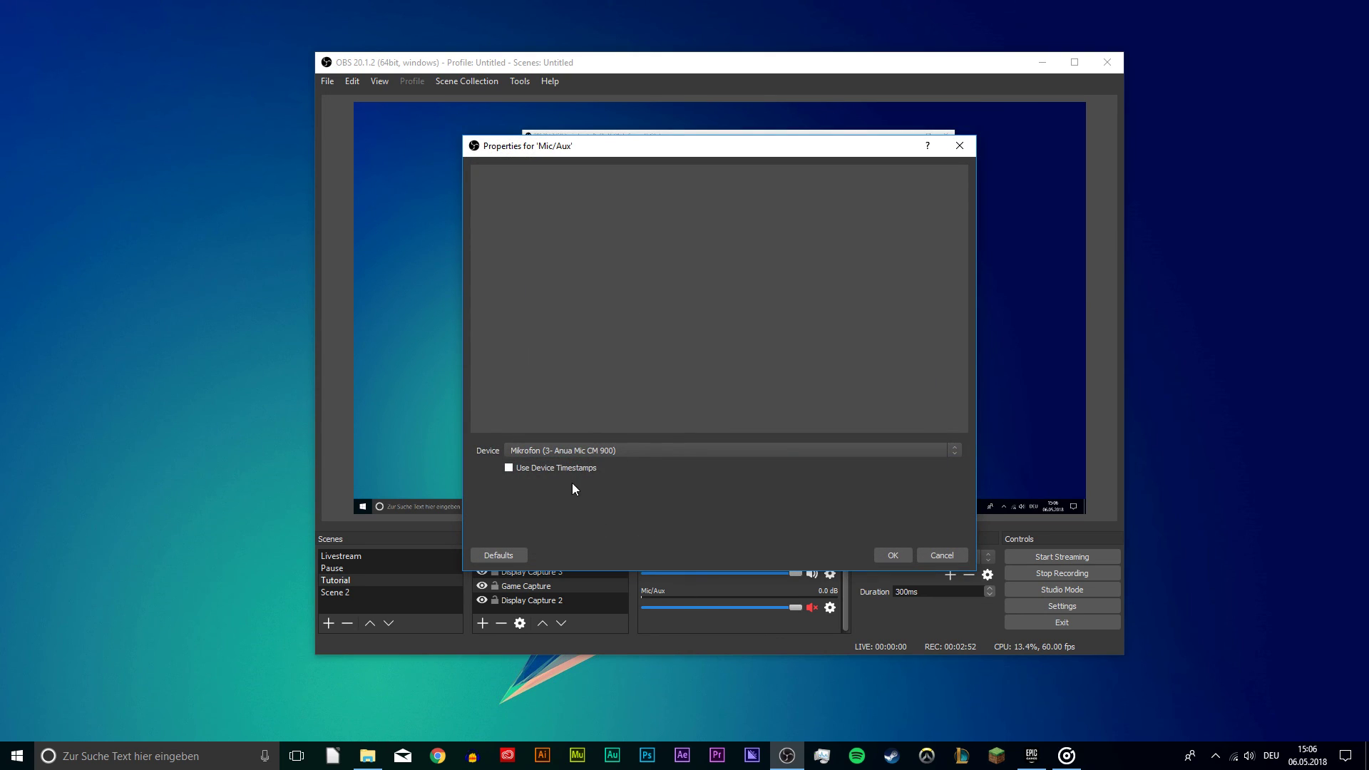
{"action": "left_click", "coordinate": [729, 449]}
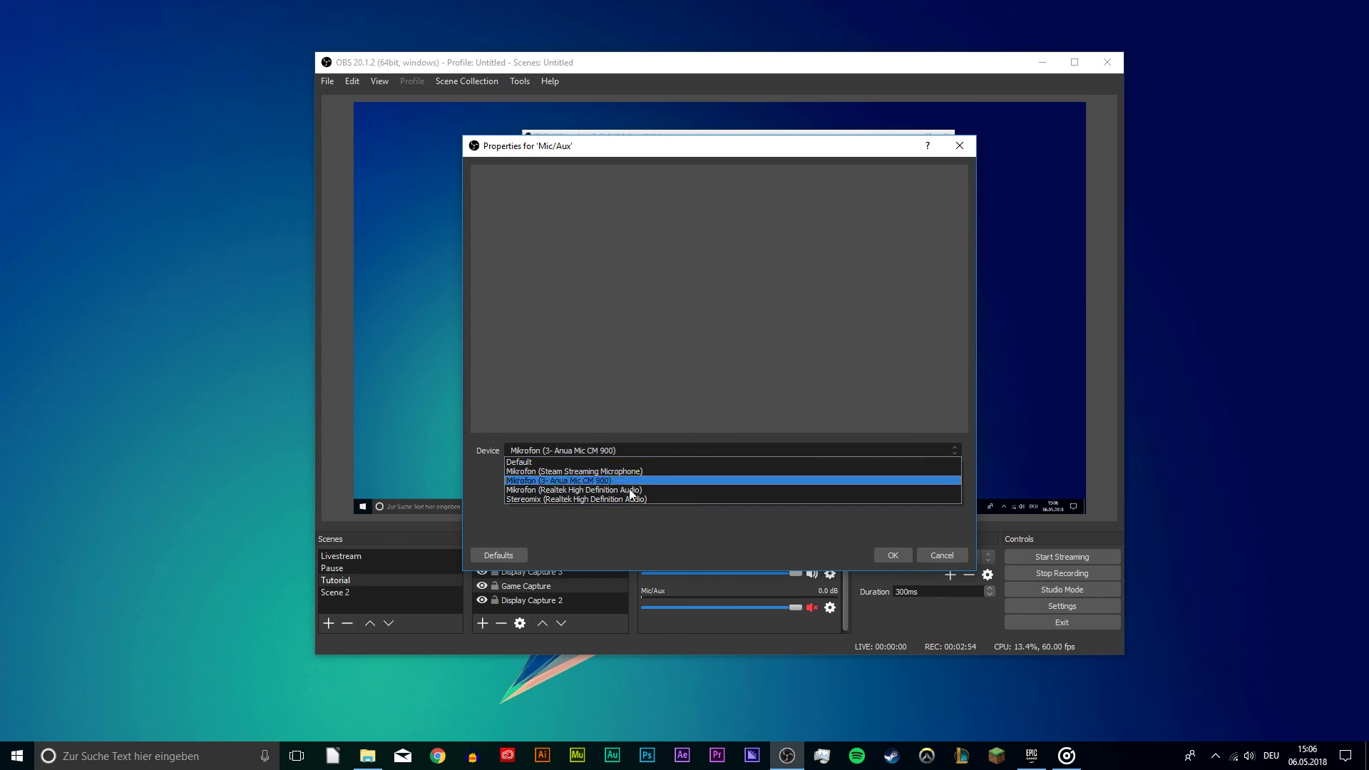
{"action": "left_click", "coordinate": [891, 555]}
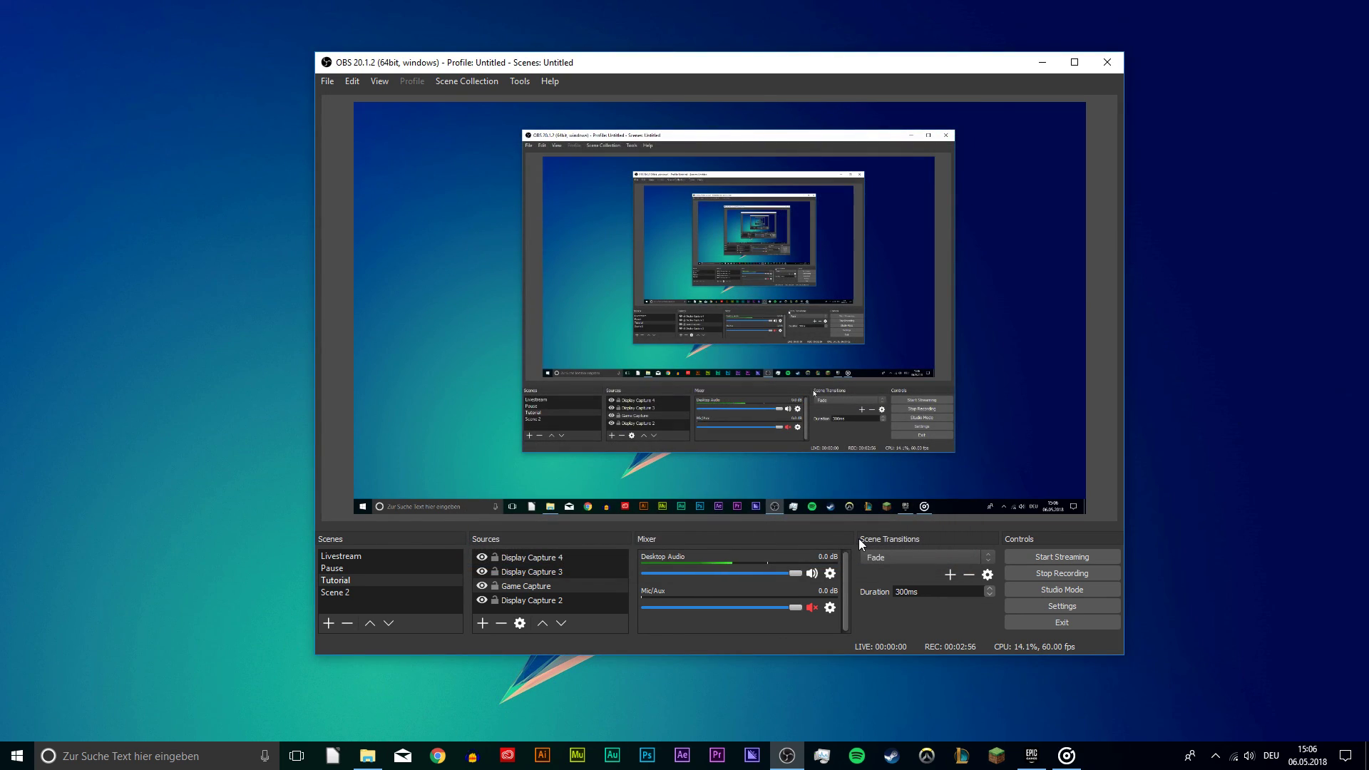